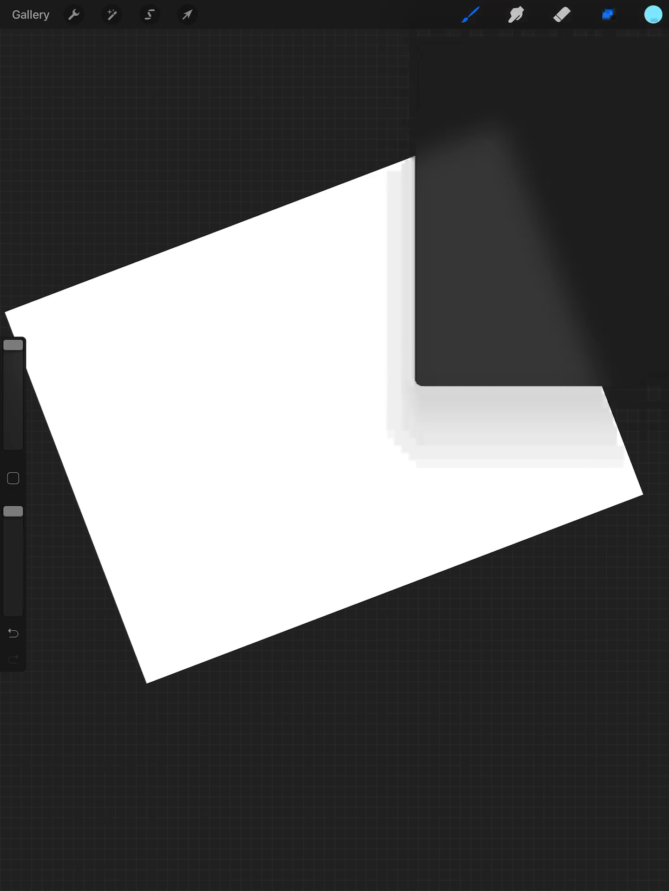
# - Clear the WAJAS.COM lettering from Layer 7
pyautogui.click(606, 15)
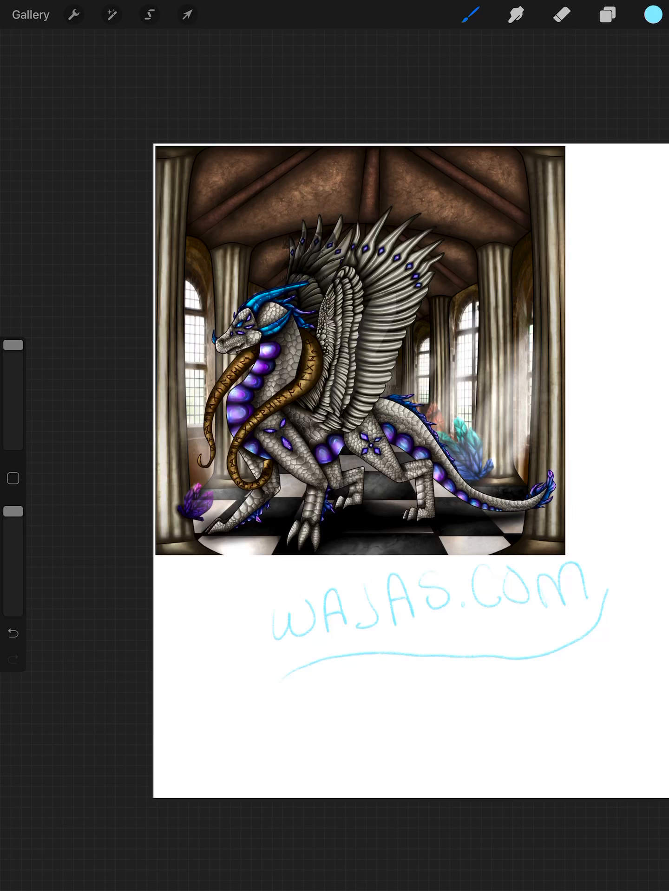
pyautogui.click(606, 14)
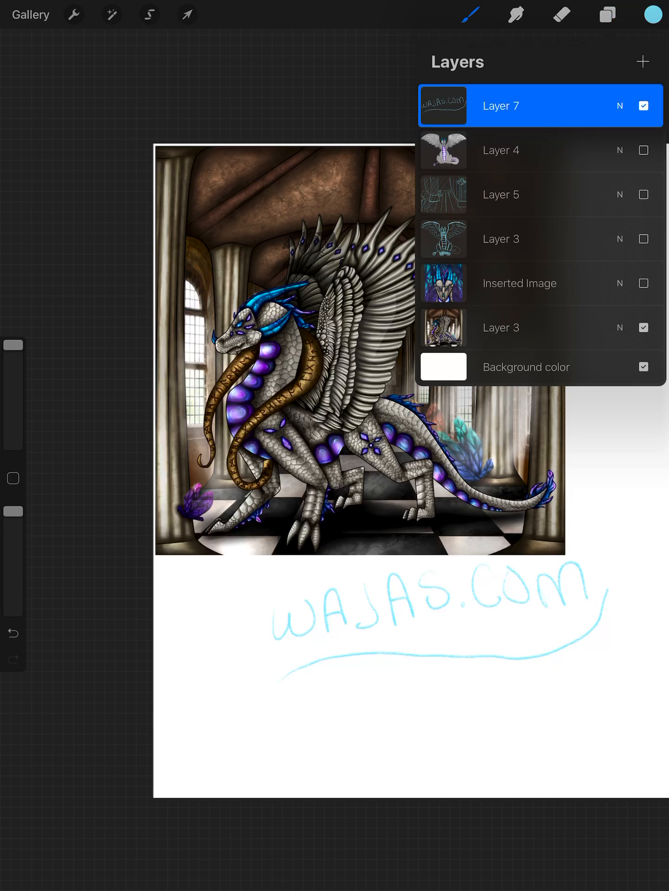
pyautogui.click(499, 106)
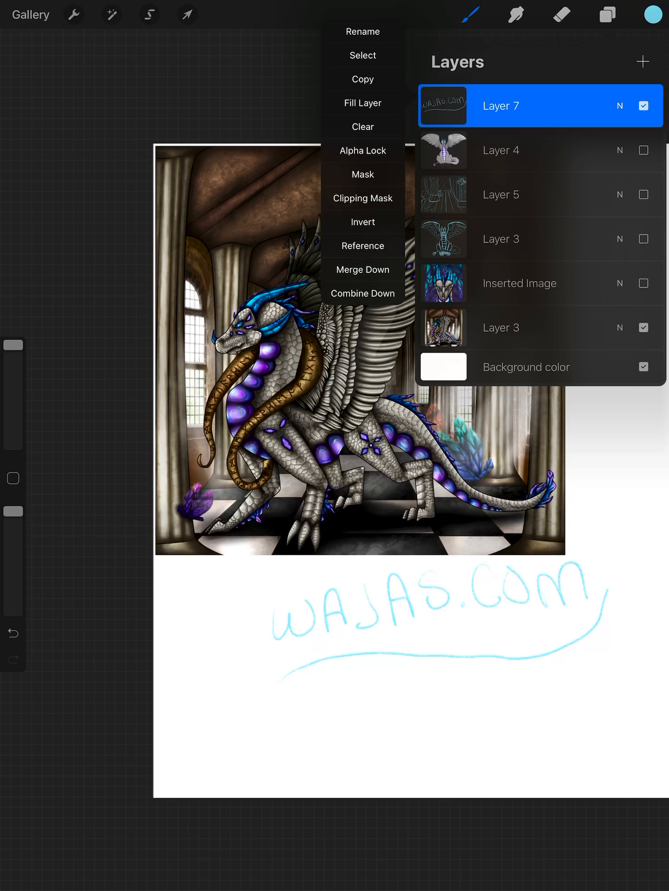
pyautogui.click(643, 150)
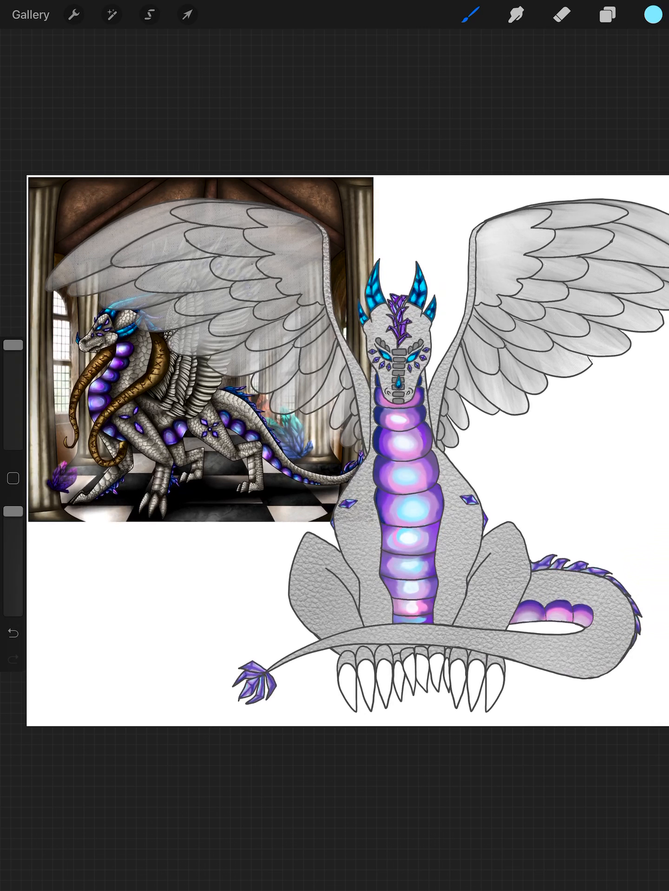
# - Hide the Layer 4 winged dragon and the older dragon painting layers
pyautogui.click(606, 14)
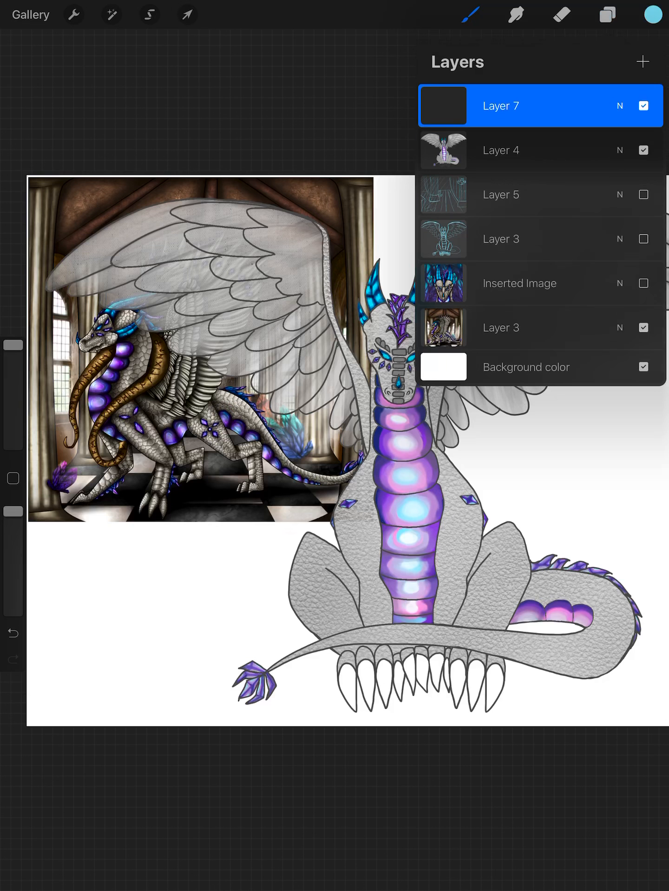
pyautogui.click(643, 150)
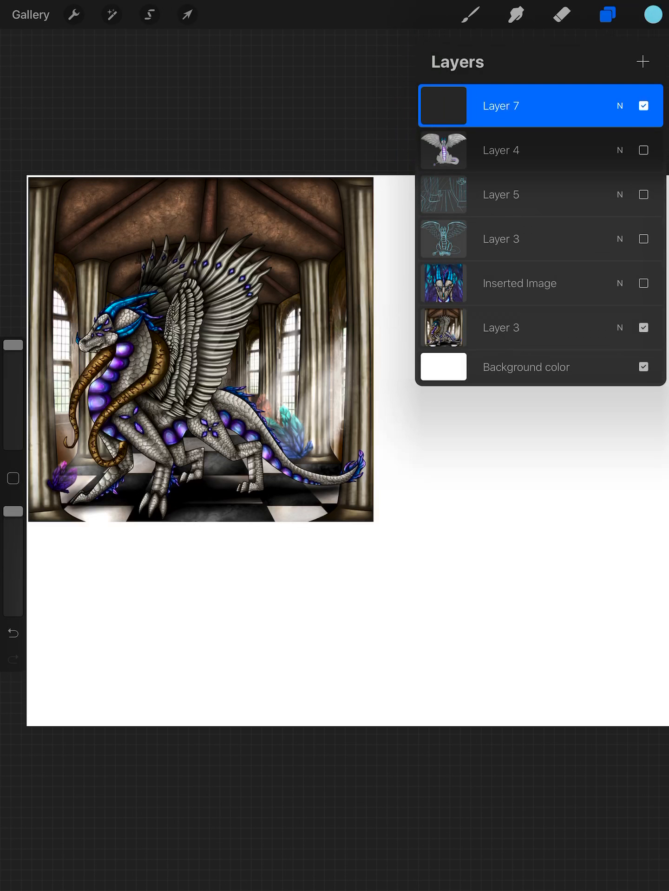
pyautogui.click(499, 106)
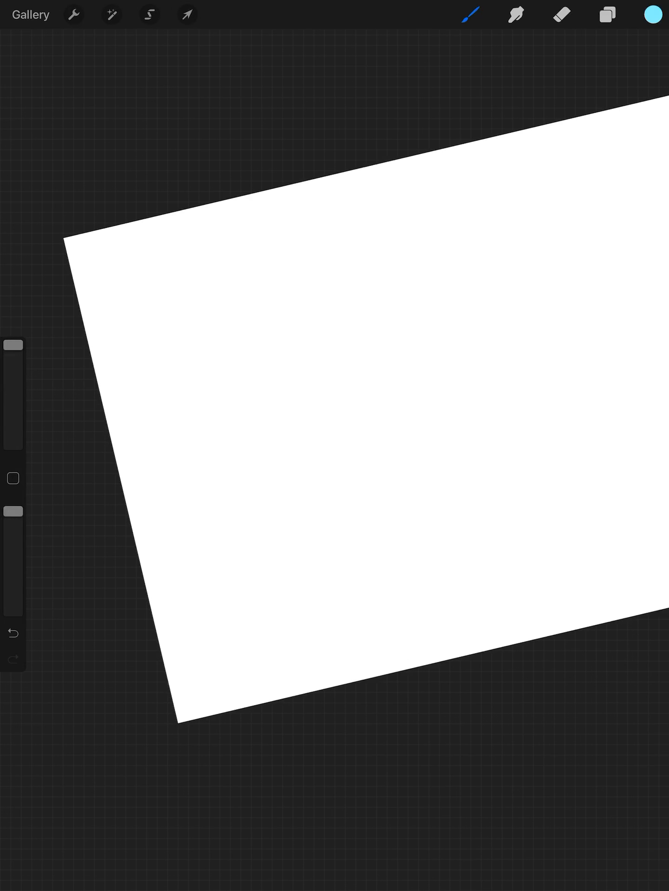
# - Choose a Sketching pencil and draw stacked head and body circles with labels
pyautogui.click(470, 15)
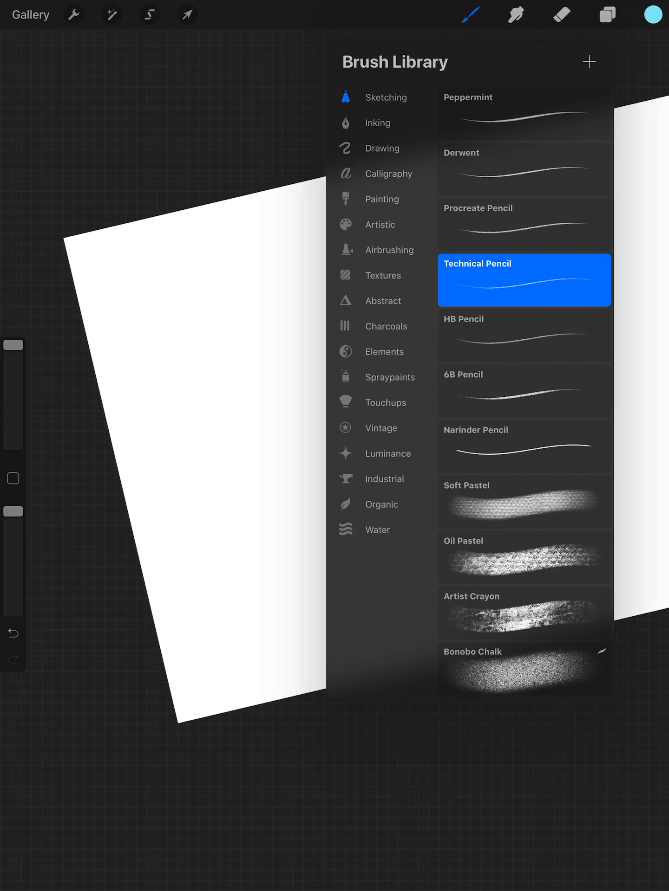
pyautogui.click(522, 113)
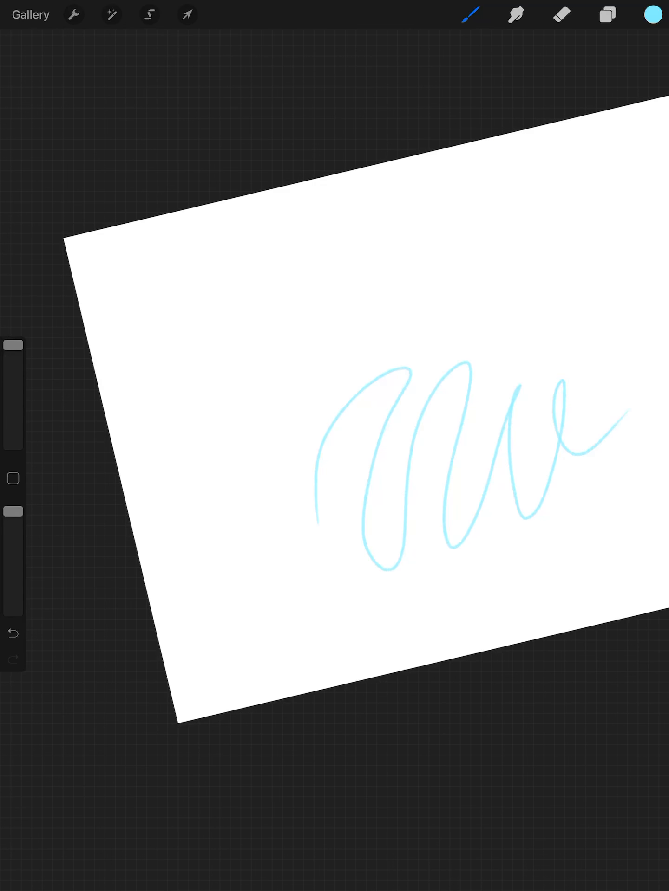
pyautogui.click(12, 633)
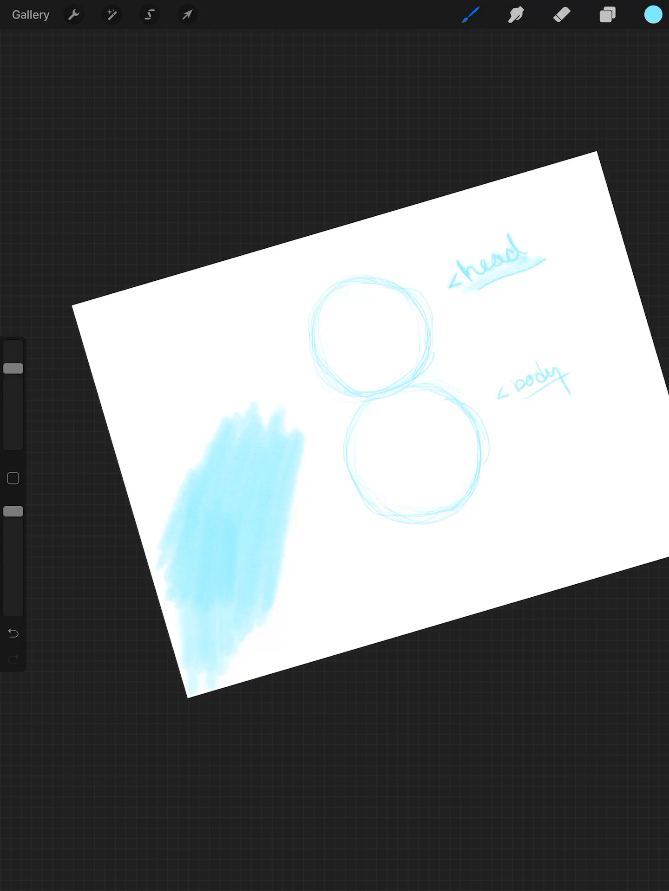
# - Sketch shaded eyes, nose and smiling snout, then switch to the Eraser for cleanup
pyautogui.click(11, 633)
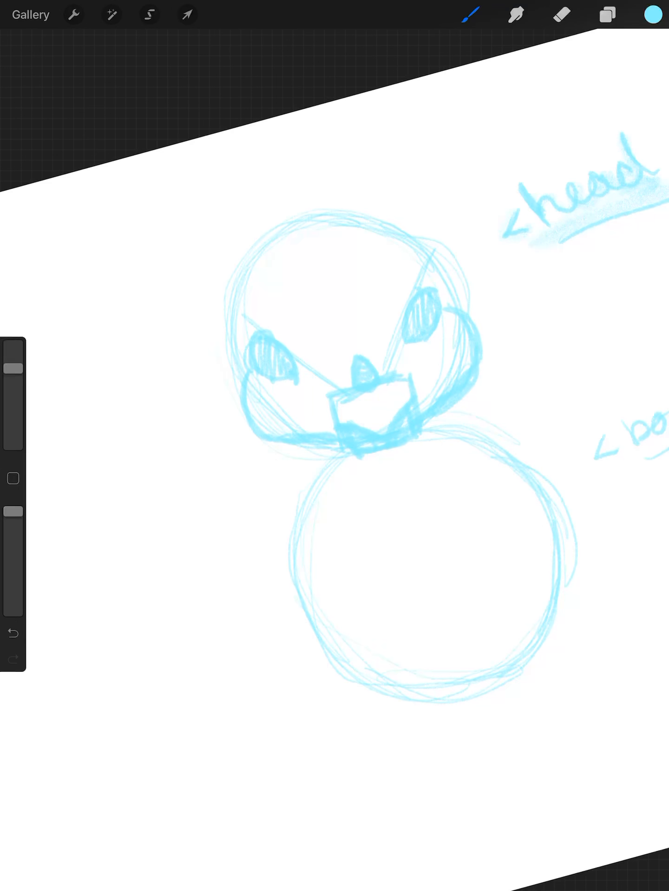
pyautogui.click(560, 15)
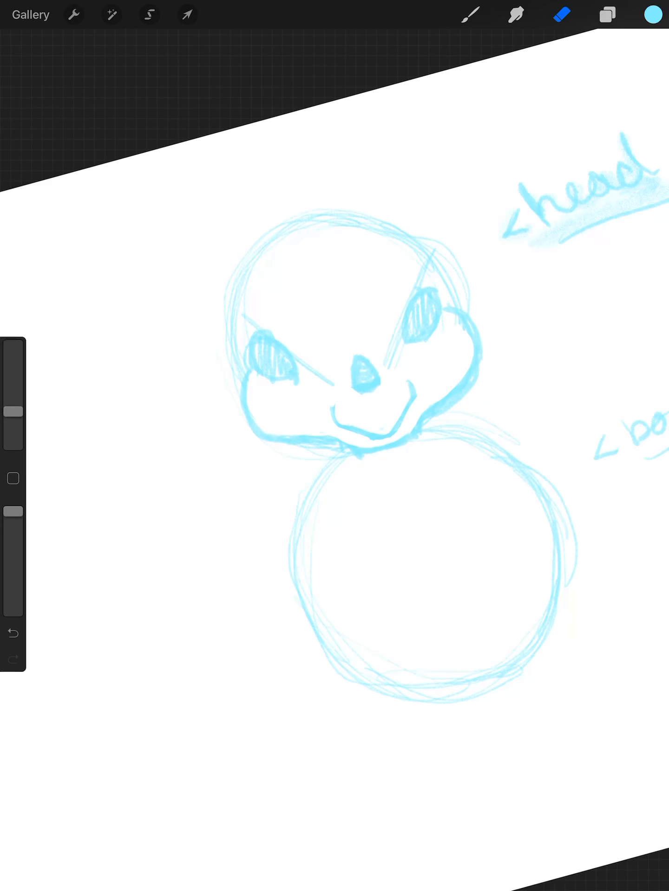
# - Draw diamond-marked cheek blush with a 'blush' label and white eye sparkles, tidying with the Eraser
pyautogui.click(468, 15)
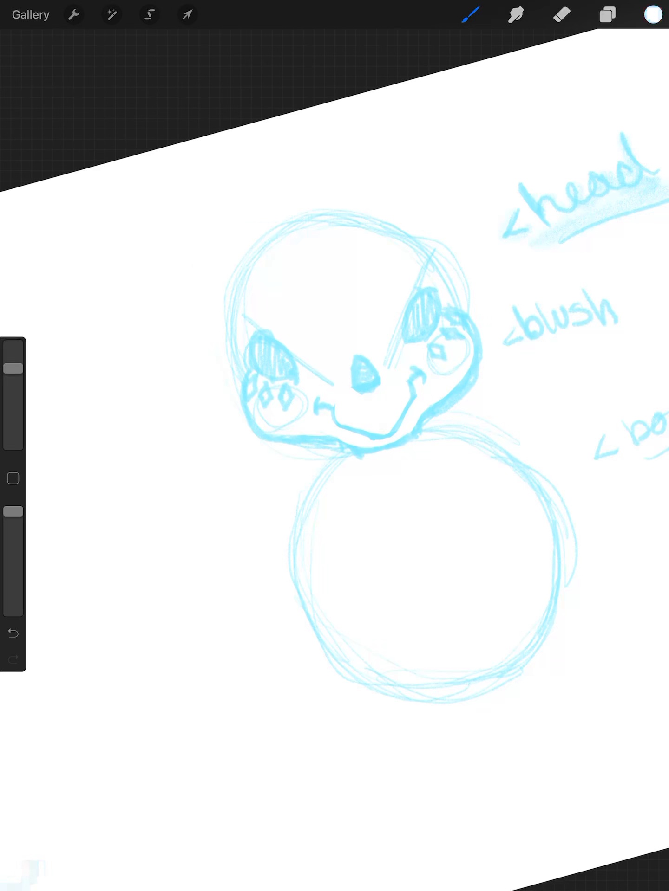
pyautogui.click(560, 14)
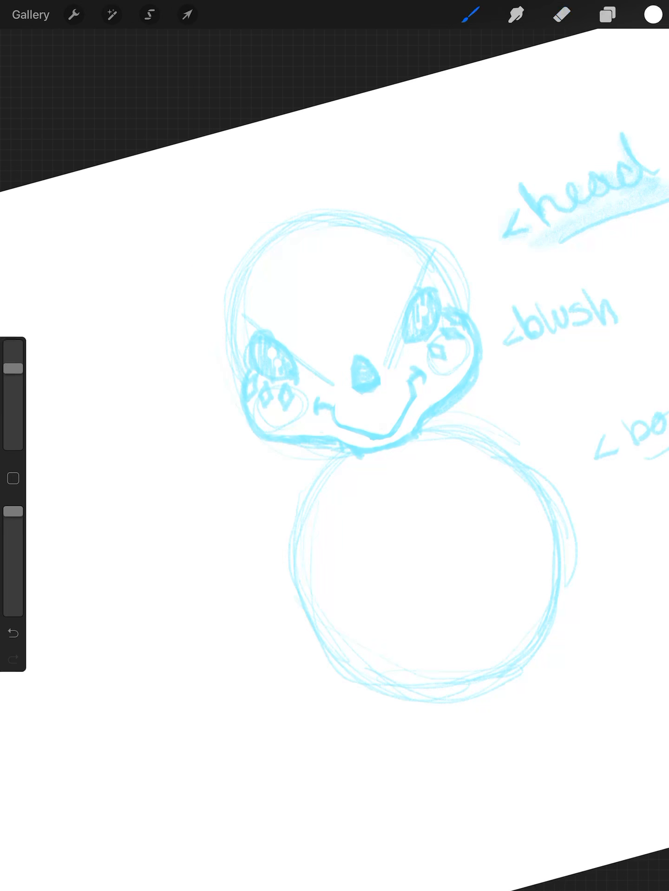
pyautogui.click(560, 15)
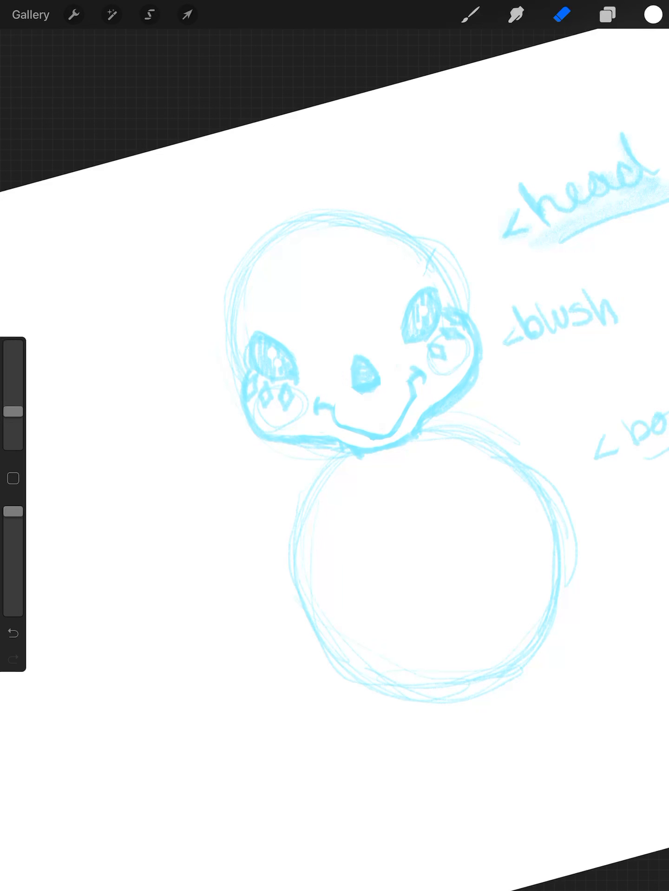
pyautogui.click(470, 15)
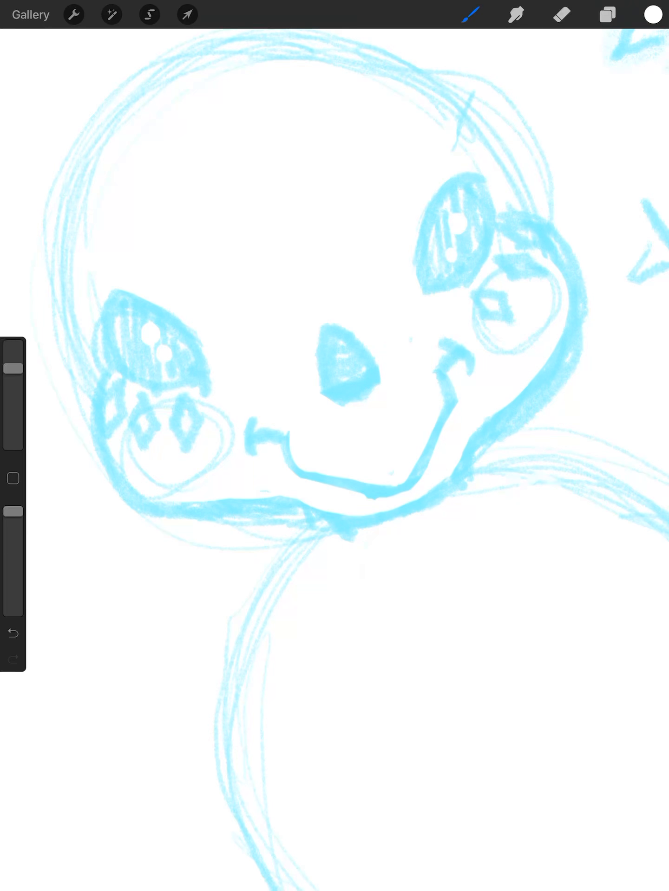
# - Undo the last stroke, reselect light blue, and show the layers list
pyautogui.click(12, 632)
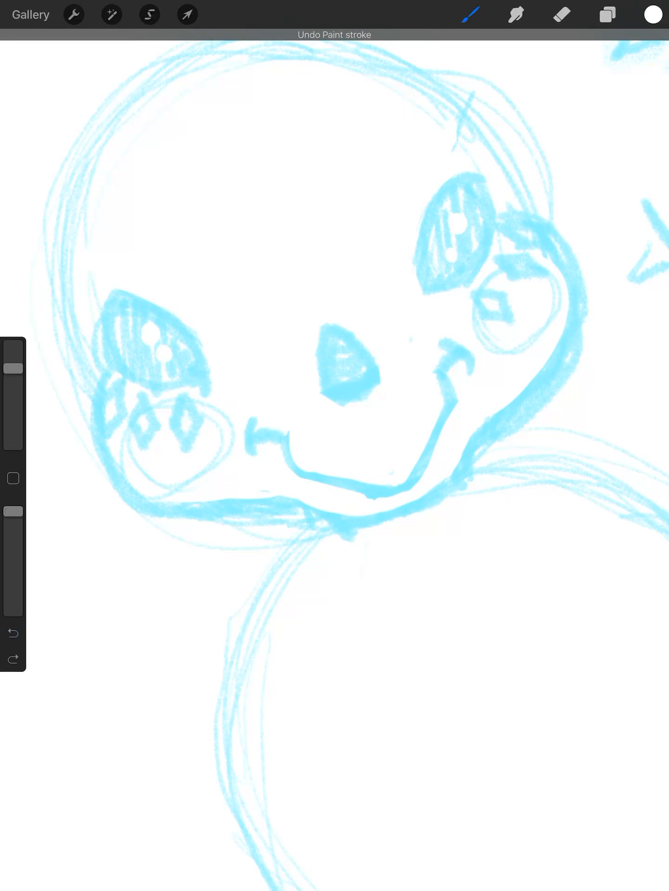
pyautogui.click(606, 15)
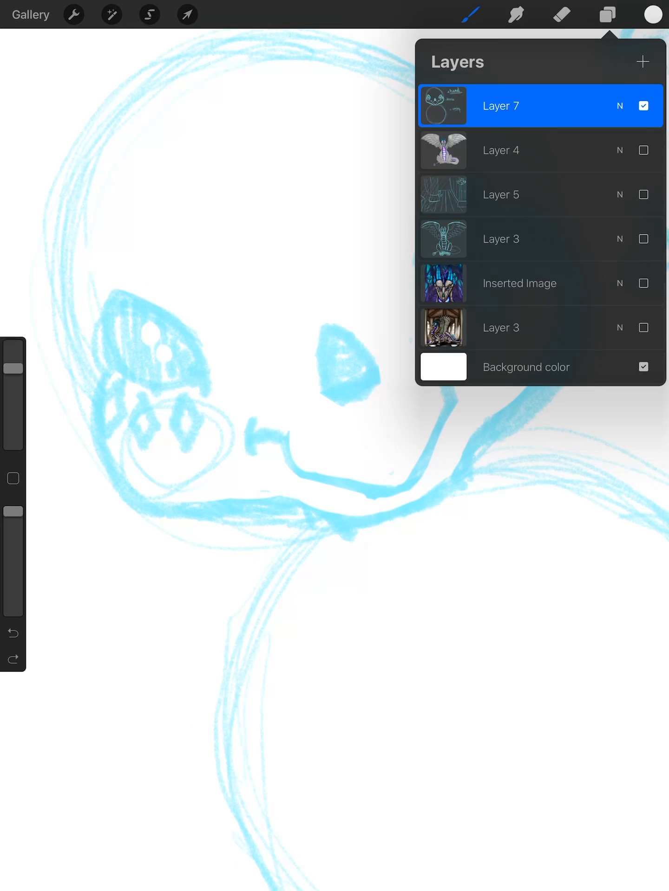
pyautogui.click(13, 632)
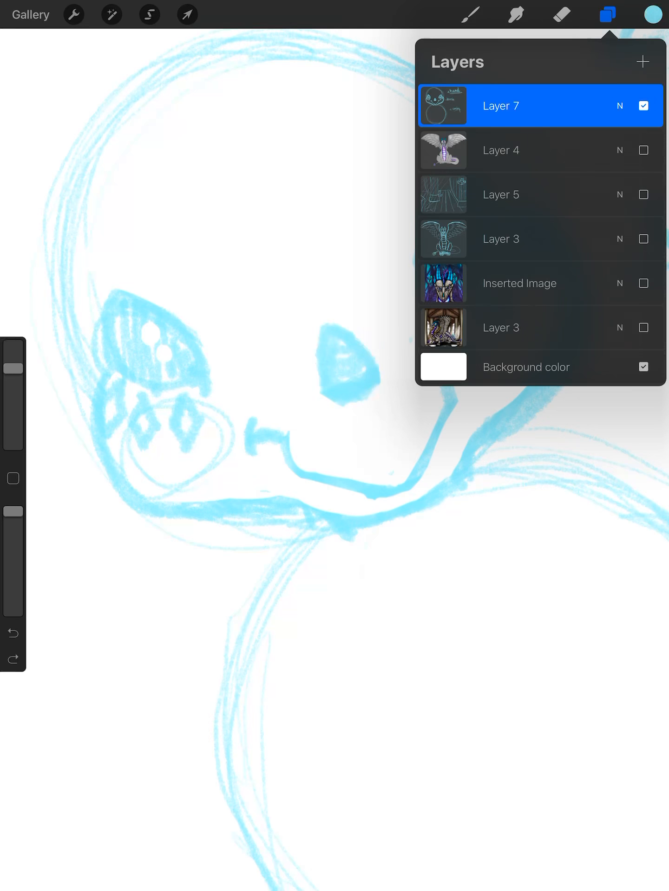
pyautogui.click(606, 14)
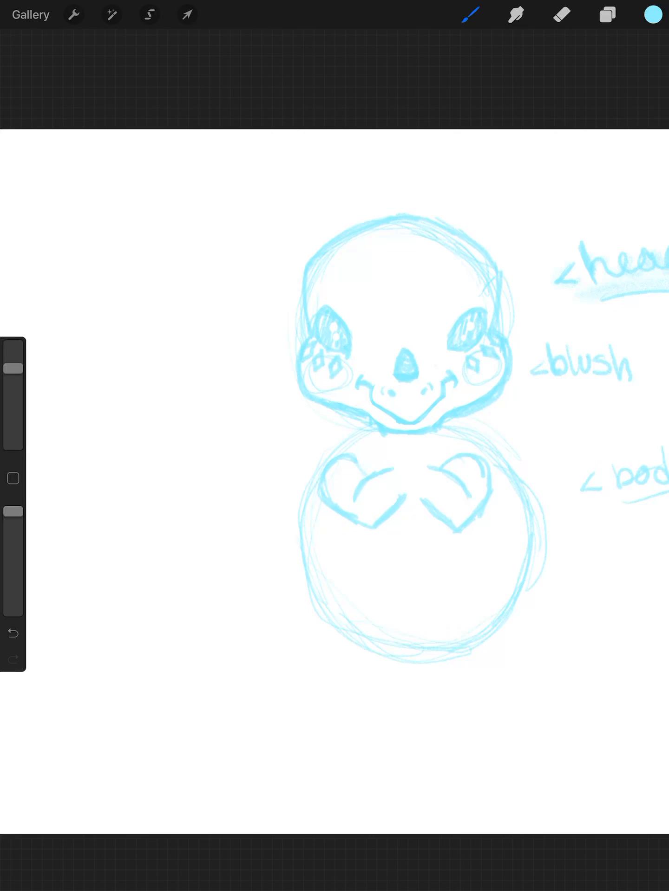
# - Draw both front arms across the body, then begin an automatic selection
pyautogui.click(149, 15)
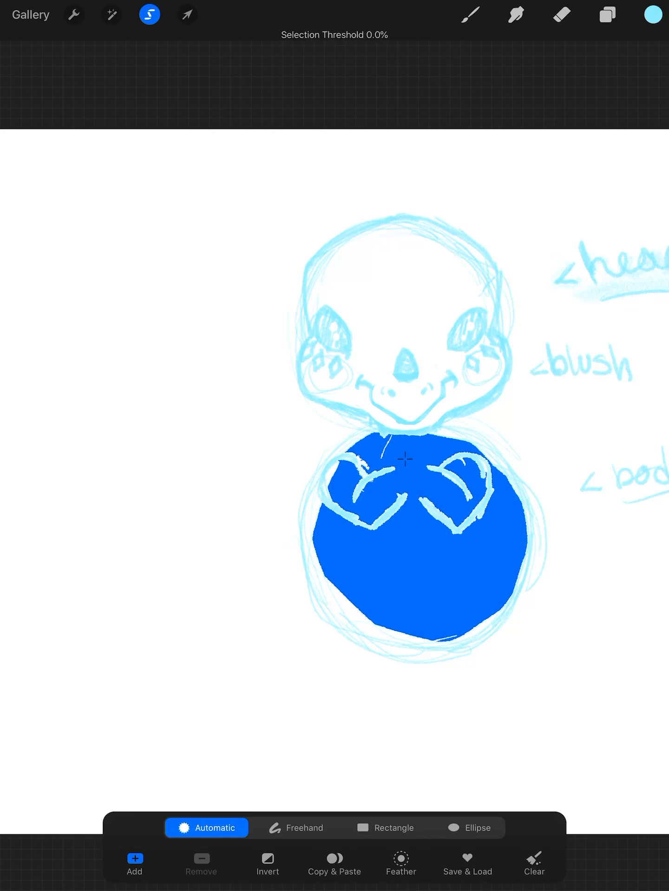
# - Freehand-select and move the left arm up, rotate the right arm, then draw left-paw claws
pyautogui.click(532, 863)
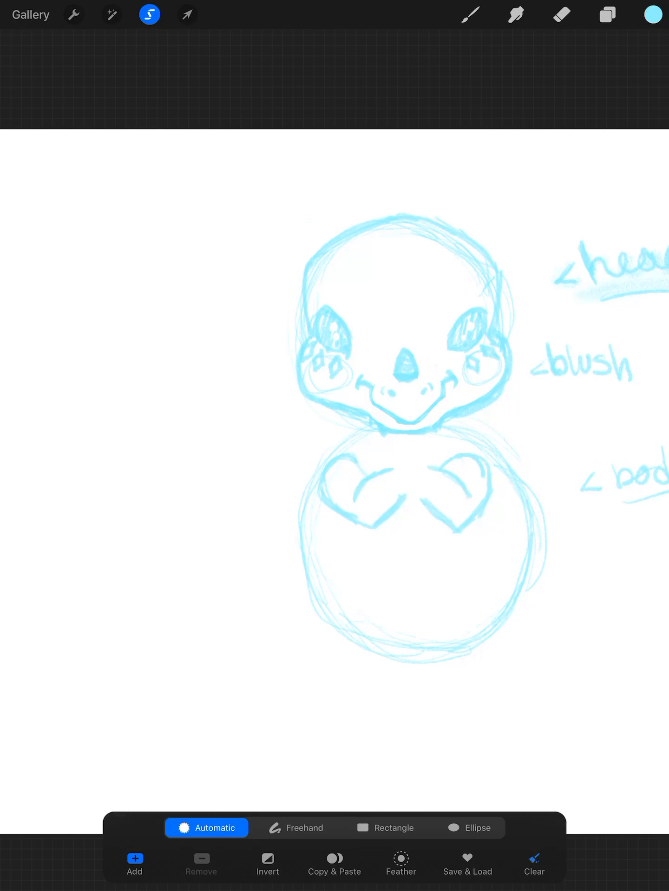
pyautogui.click(295, 827)
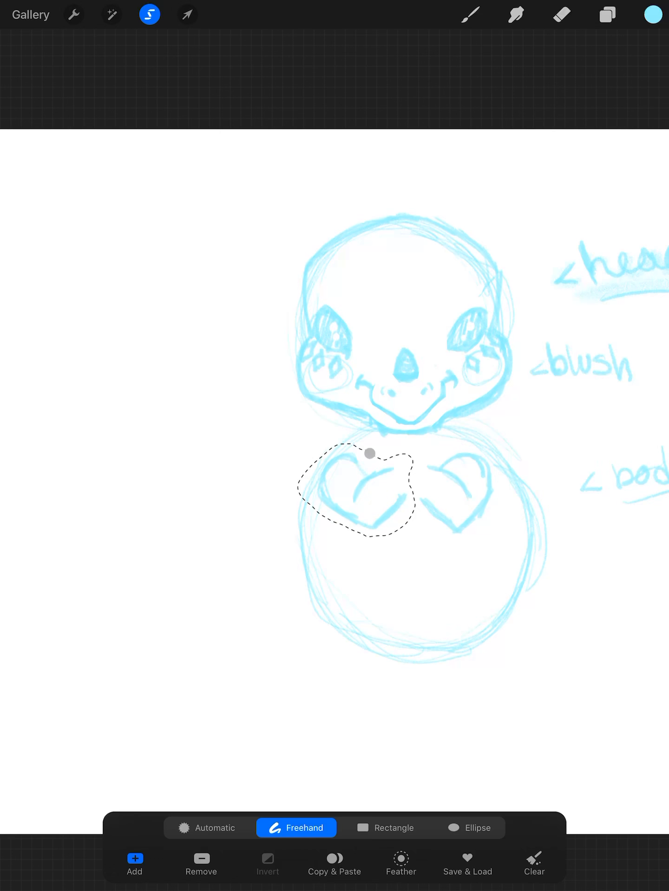
pyautogui.click(186, 14)
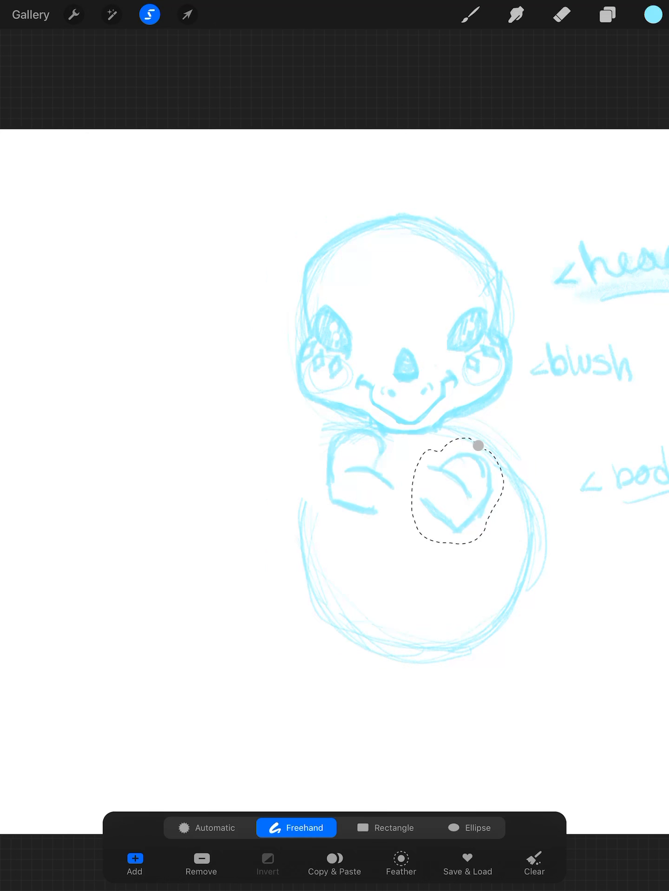
pyautogui.click(186, 14)
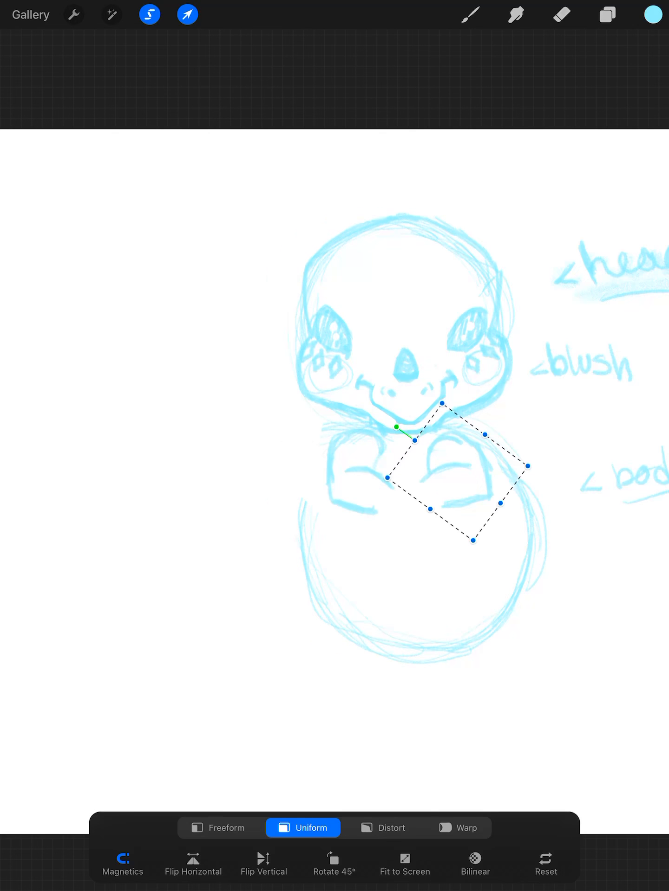
pyautogui.click(469, 14)
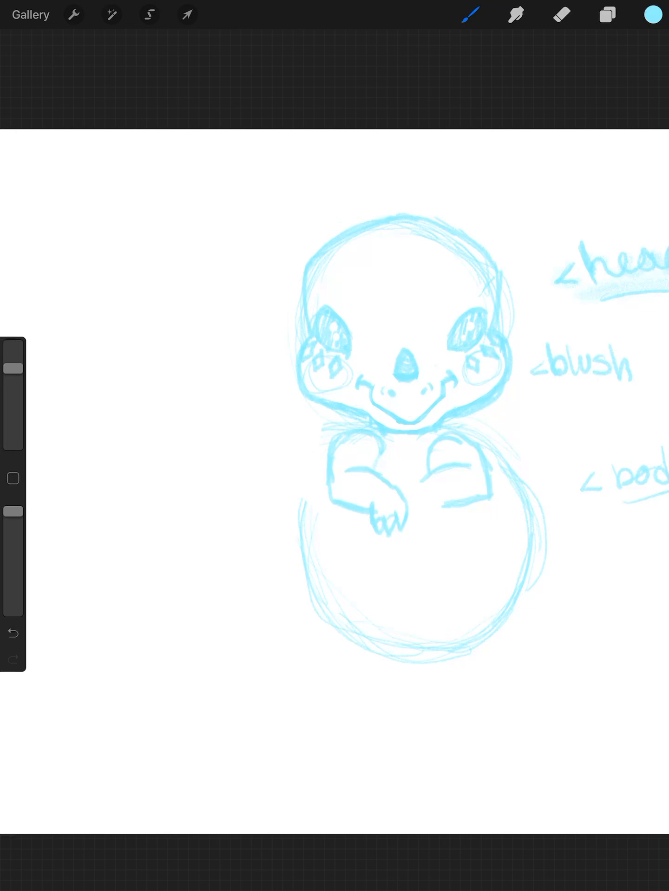
# - Draw right-paw claws and two tall oval legs, erasing the old body lines
pyautogui.click(560, 15)
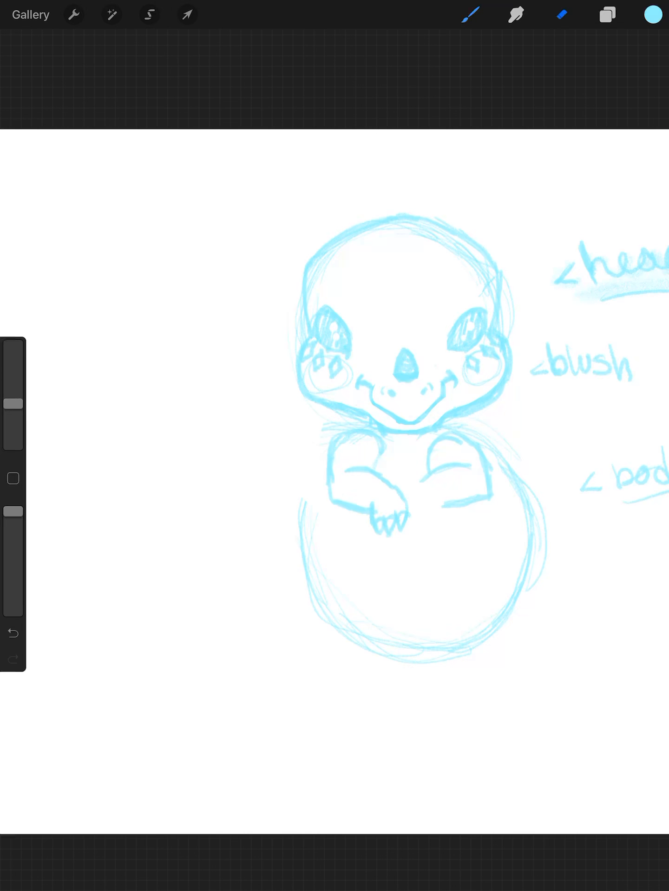
pyautogui.click(560, 15)
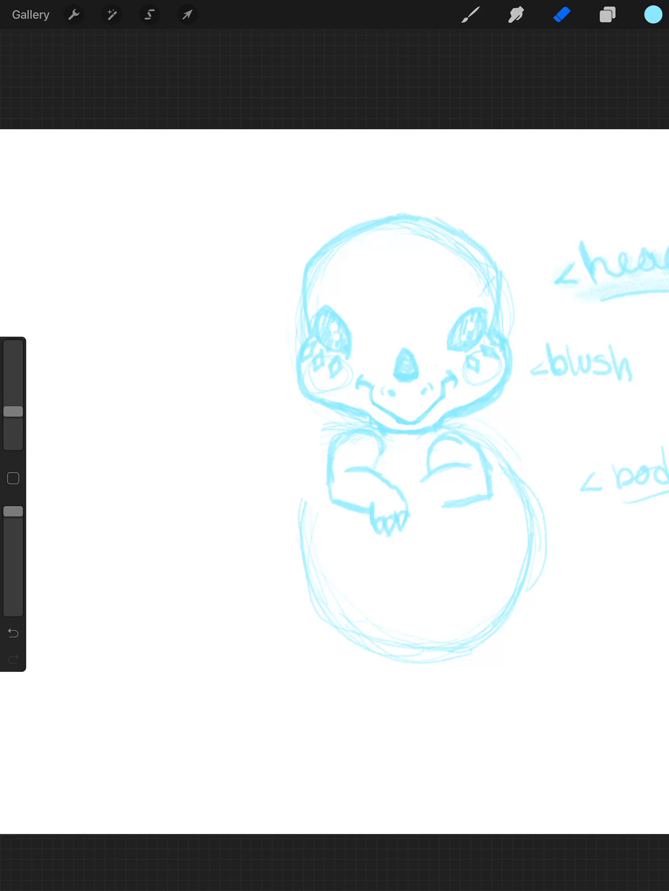
pyautogui.click(469, 15)
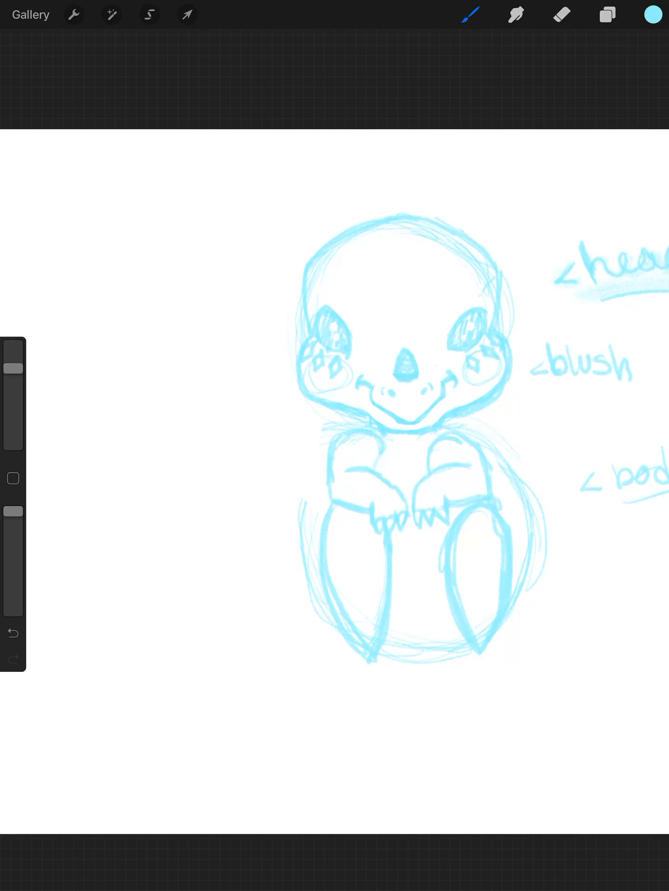
pyautogui.click(560, 15)
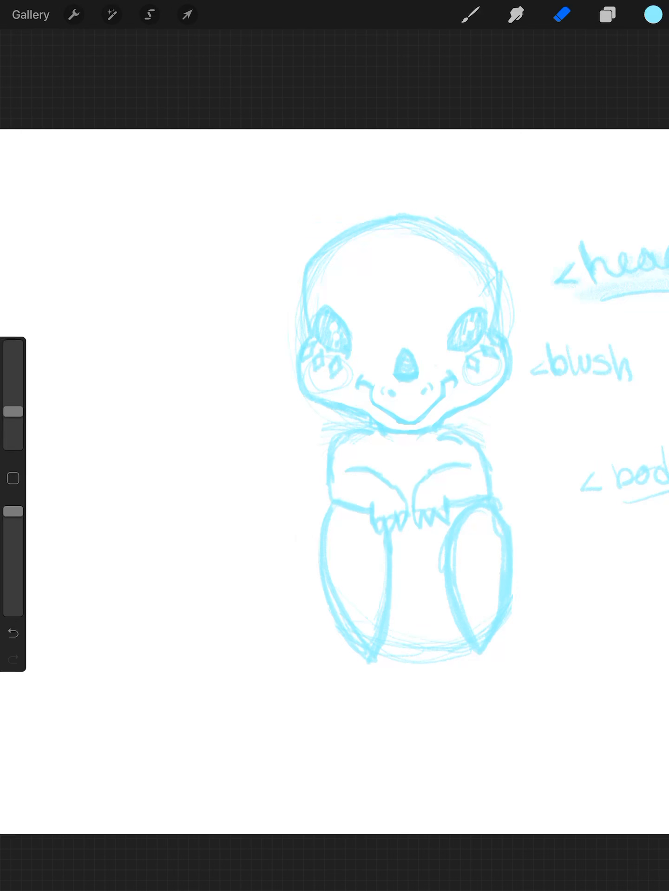
pyautogui.click(469, 14)
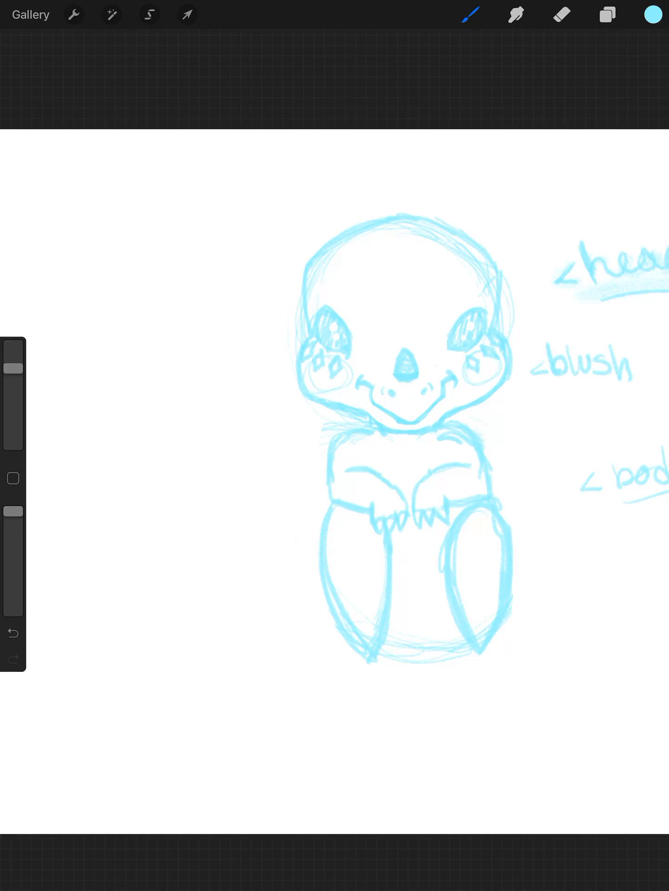
# - Erase the legs and redraw a round belly, clawed feet, and a small wing
pyautogui.click(560, 14)
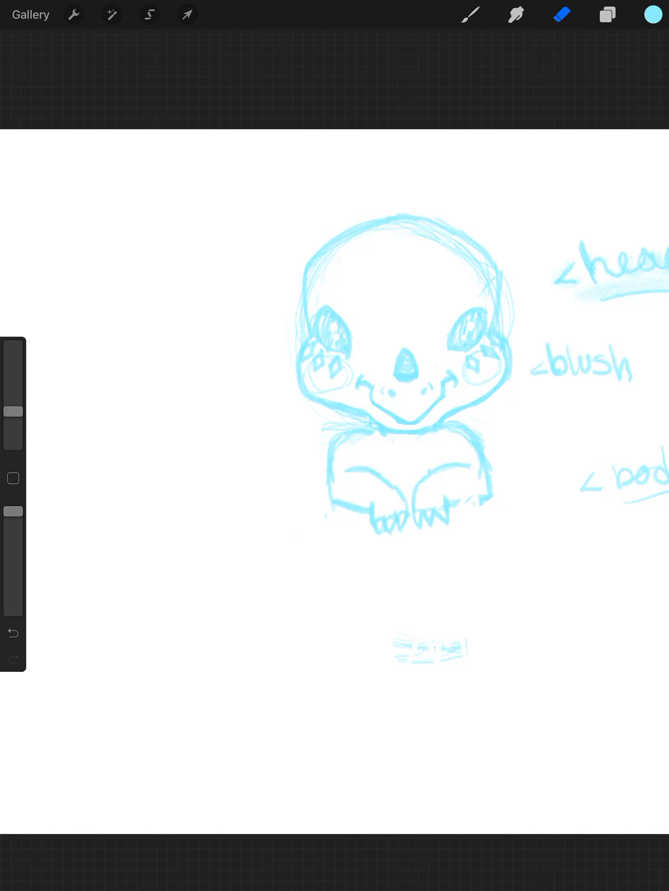
pyautogui.click(469, 14)
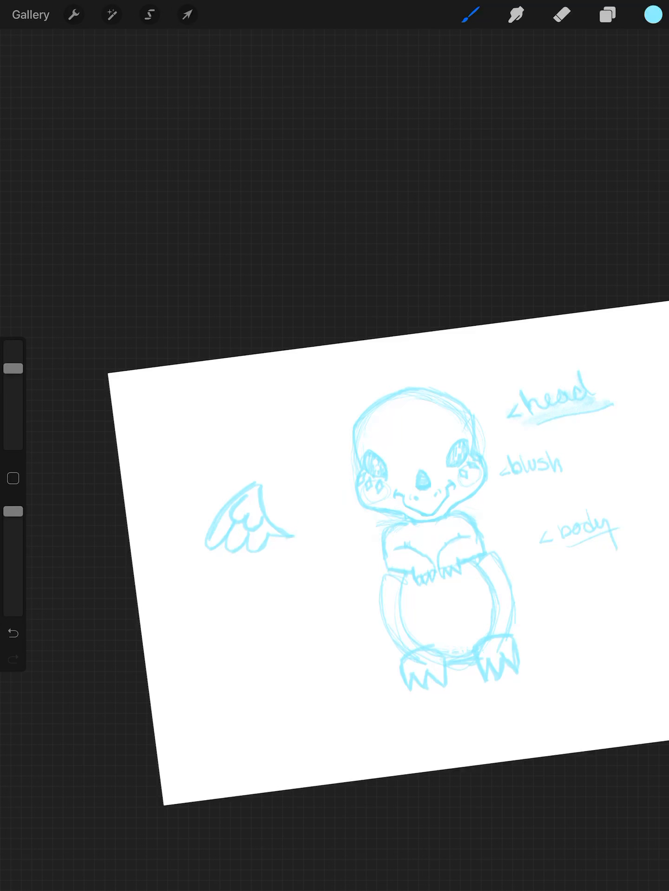
# - Select the wing sketch and duplicate it with Copy & Paste
pyautogui.click(149, 15)
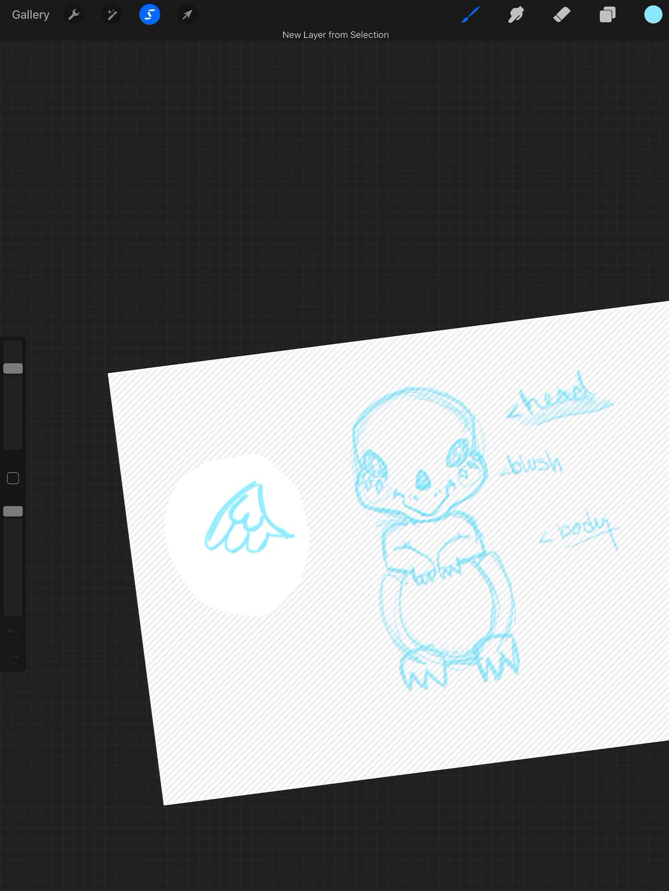
pyautogui.click(187, 15)
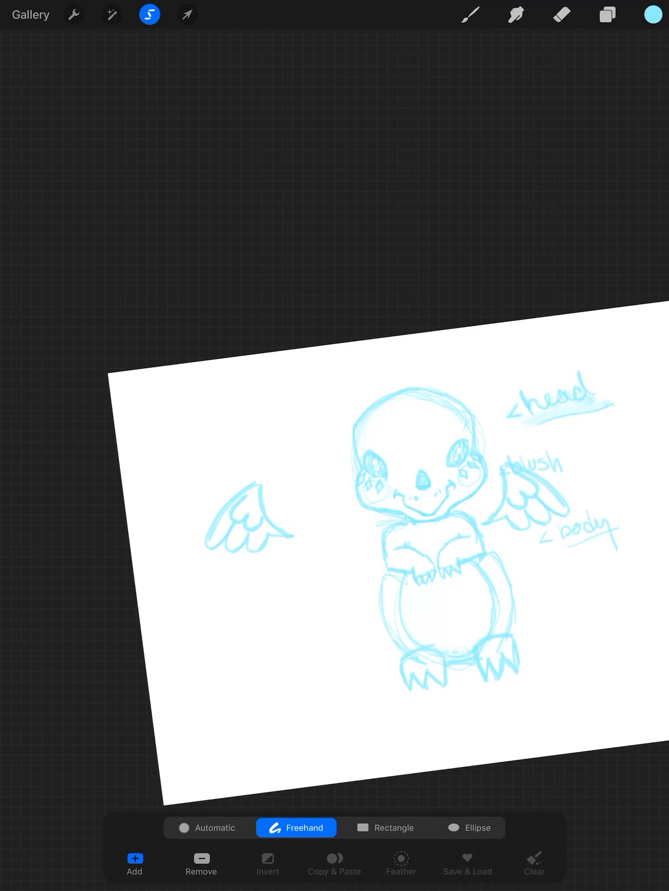
pyautogui.click(606, 14)
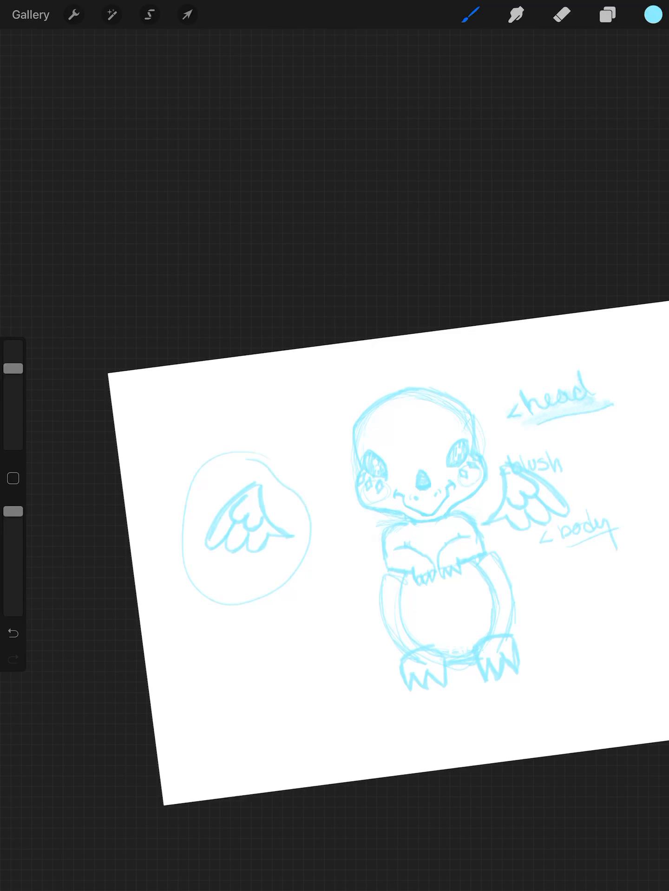
# - Transform the left and right wings into place on each side of the body
pyautogui.click(150, 15)
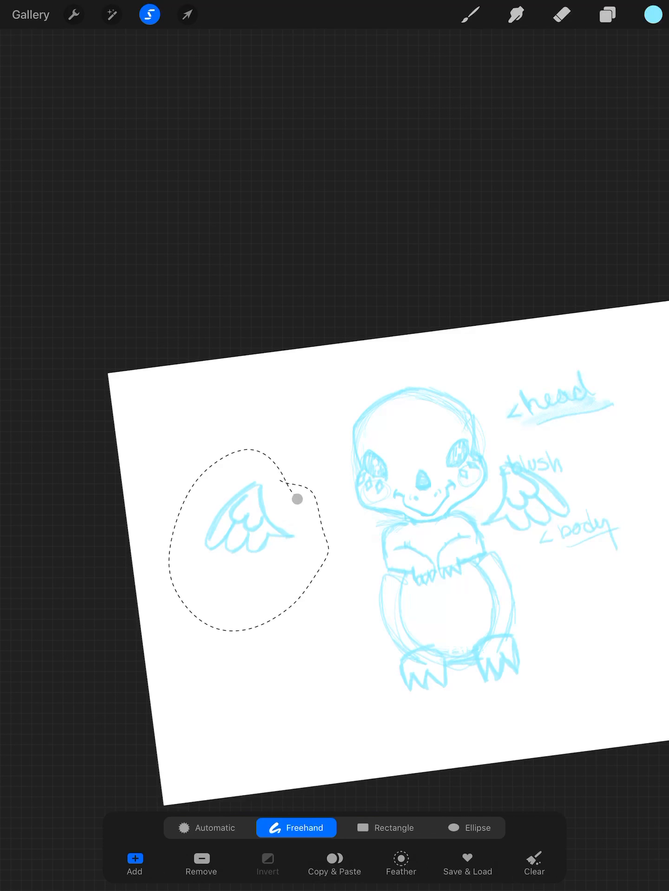
pyautogui.click(186, 14)
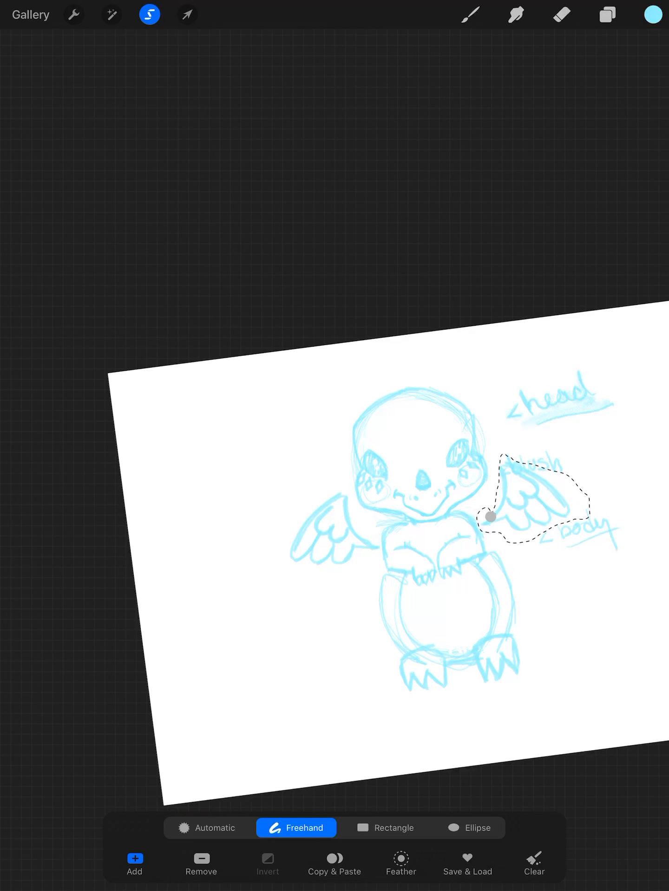
pyautogui.click(187, 14)
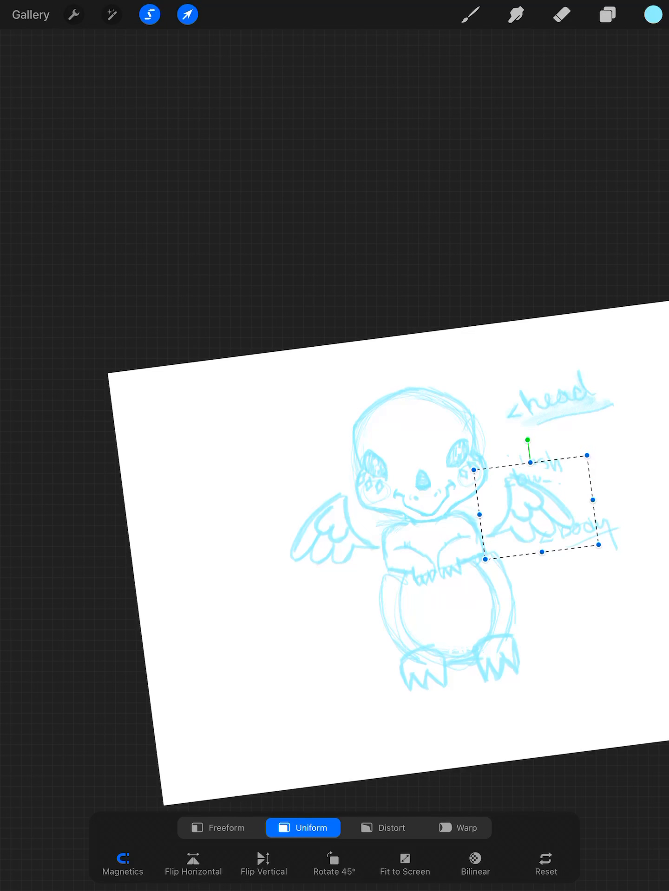
pyautogui.click(468, 15)
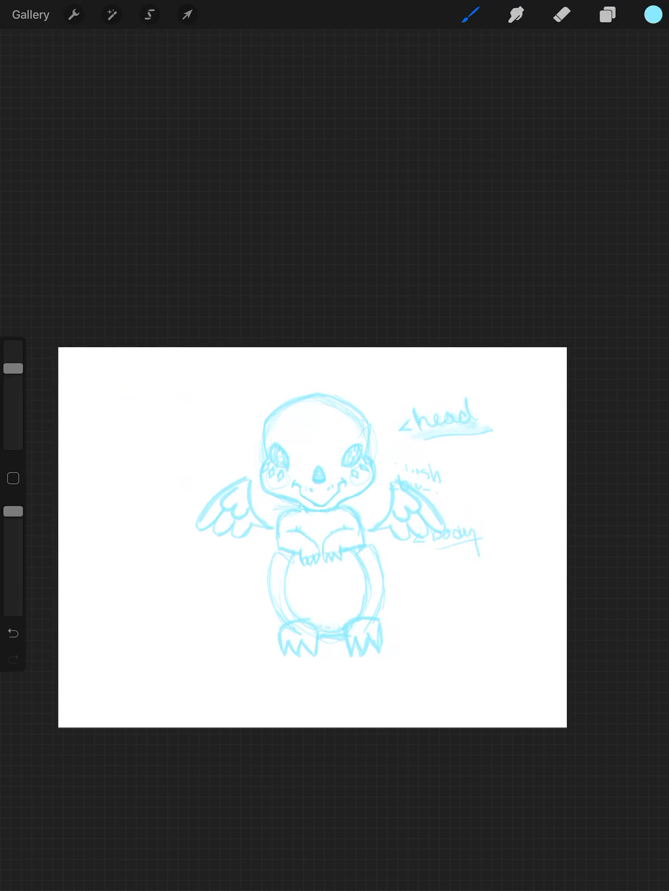
# - Draw pointed horns and ear spikes on the head, and sharpen the hand and foot claws
pyautogui.click(606, 15)
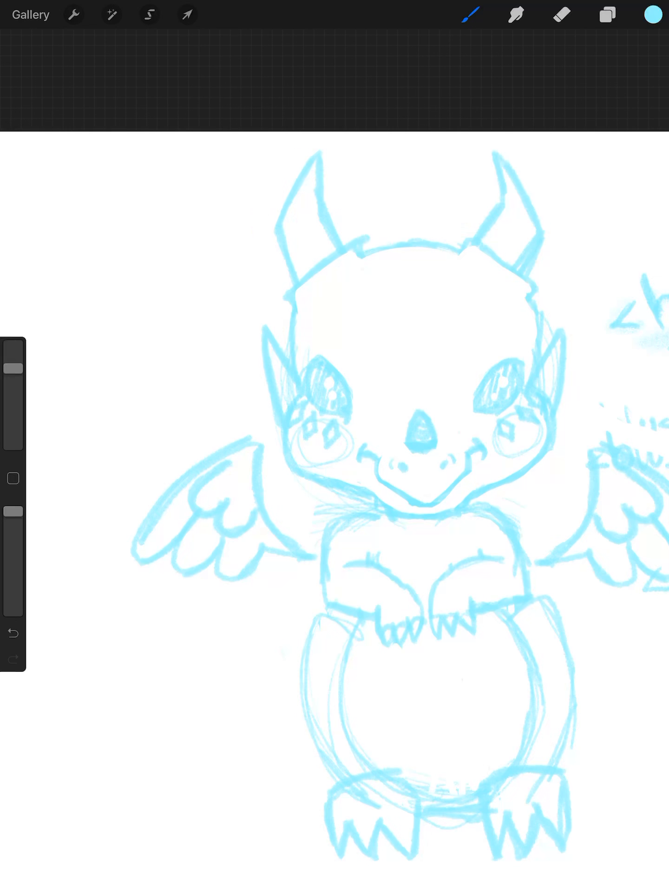
# - Erase stray lines with a smaller eraser, then sketch a long pointed tail in pencil
pyautogui.click(561, 14)
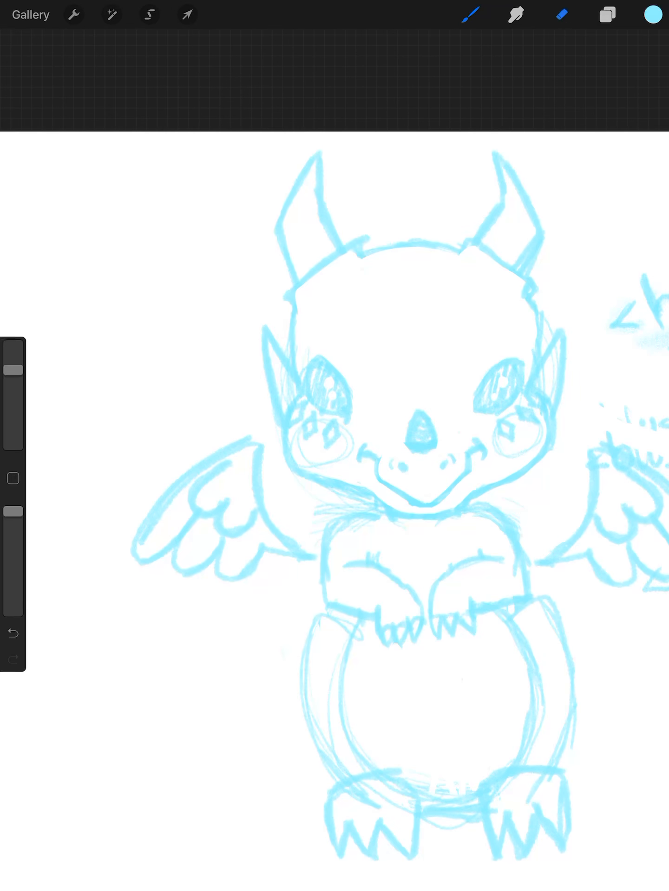
pyautogui.click(561, 14)
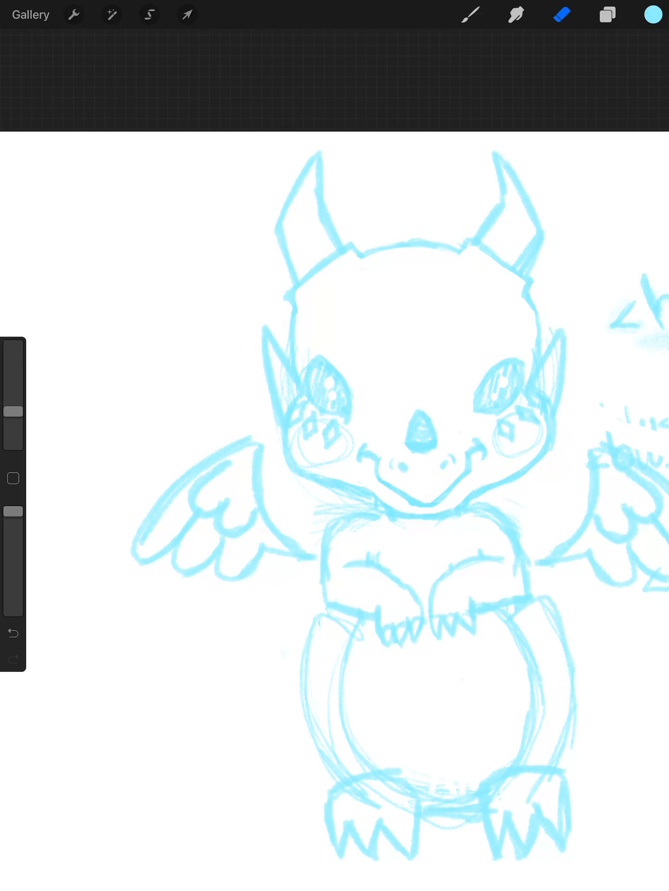
pyautogui.click(469, 14)
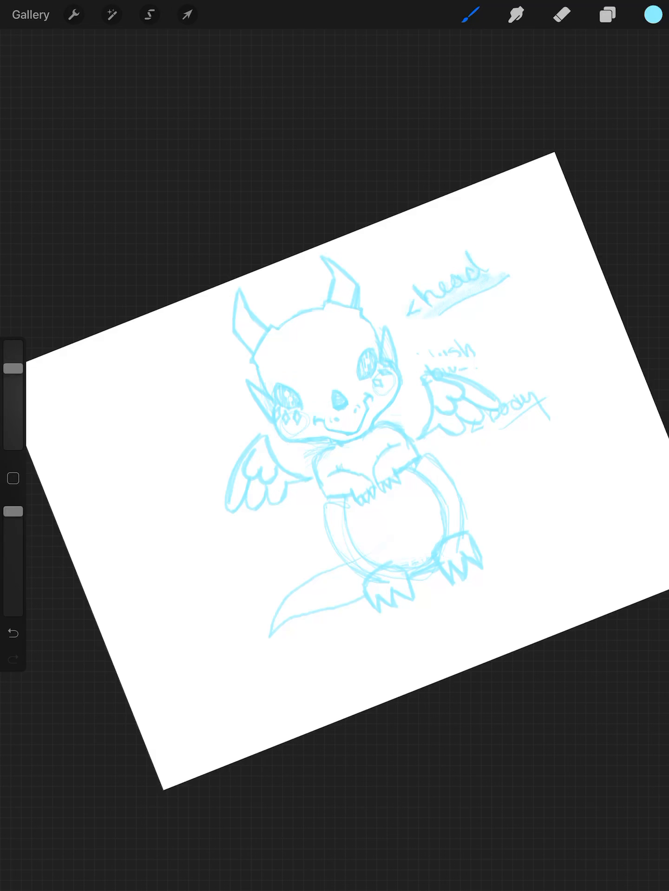
# - Show the castle dragon painting layer, draw right-wing crystals, then hide that layer
pyautogui.click(606, 14)
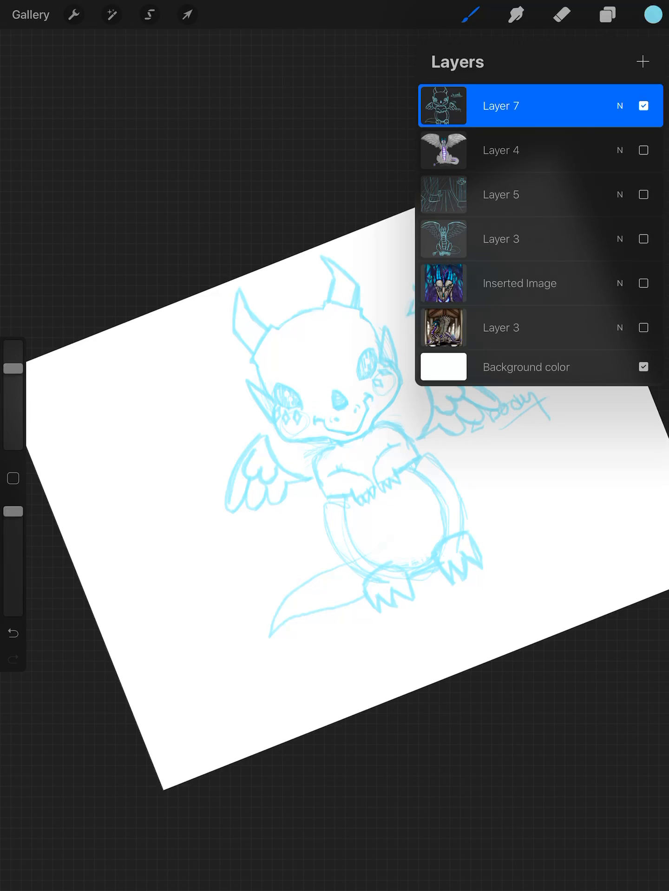
pyautogui.click(643, 328)
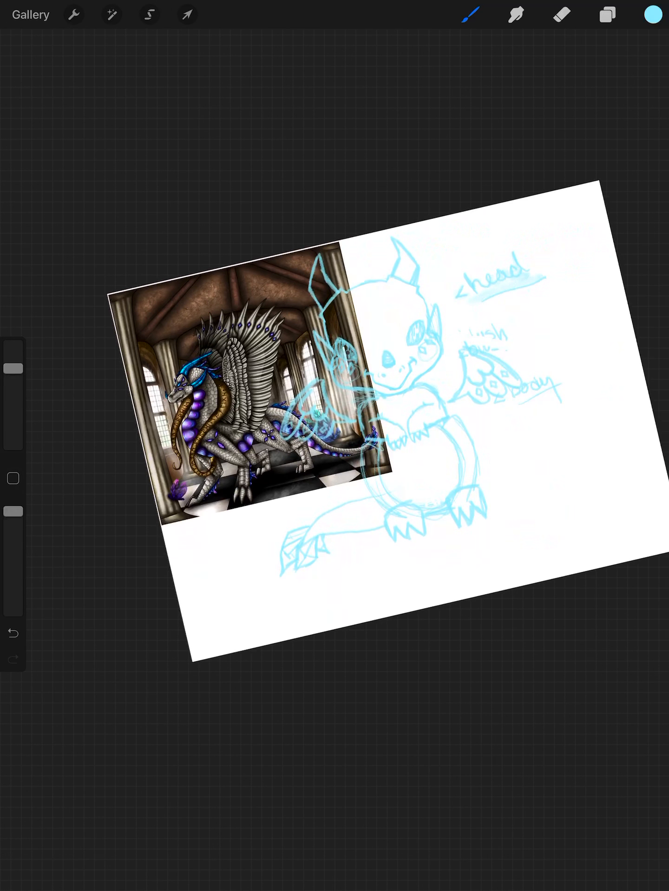
pyautogui.click(605, 15)
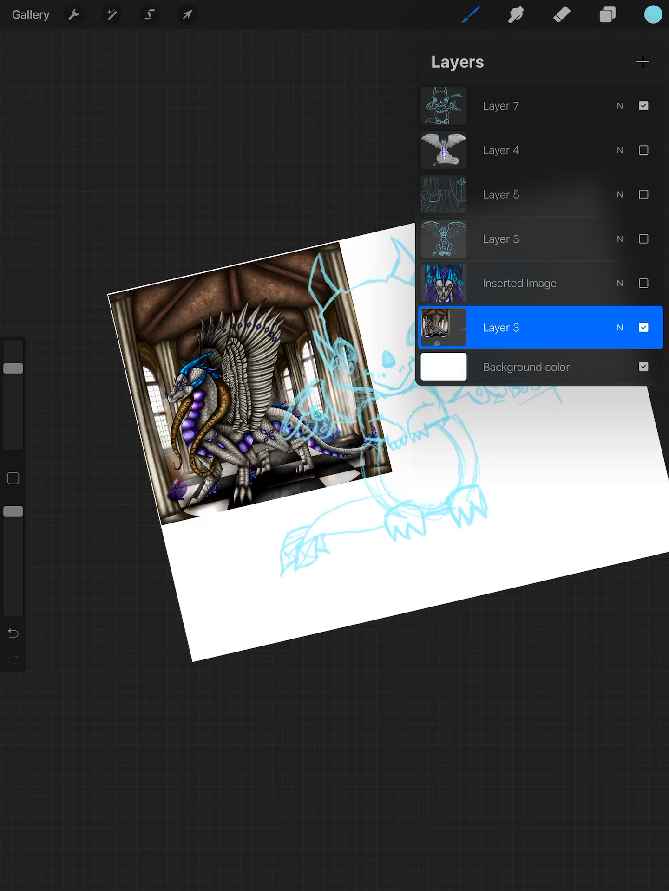
pyautogui.click(643, 327)
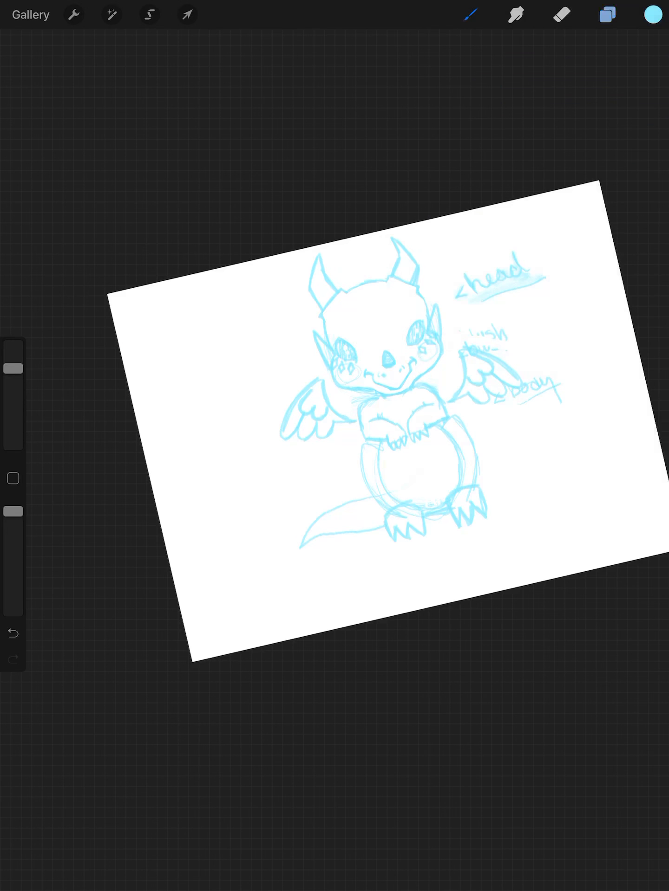
# - Draw crystals on the left wing and briefly toggle the Inserted Image layer on and off
pyautogui.click(605, 15)
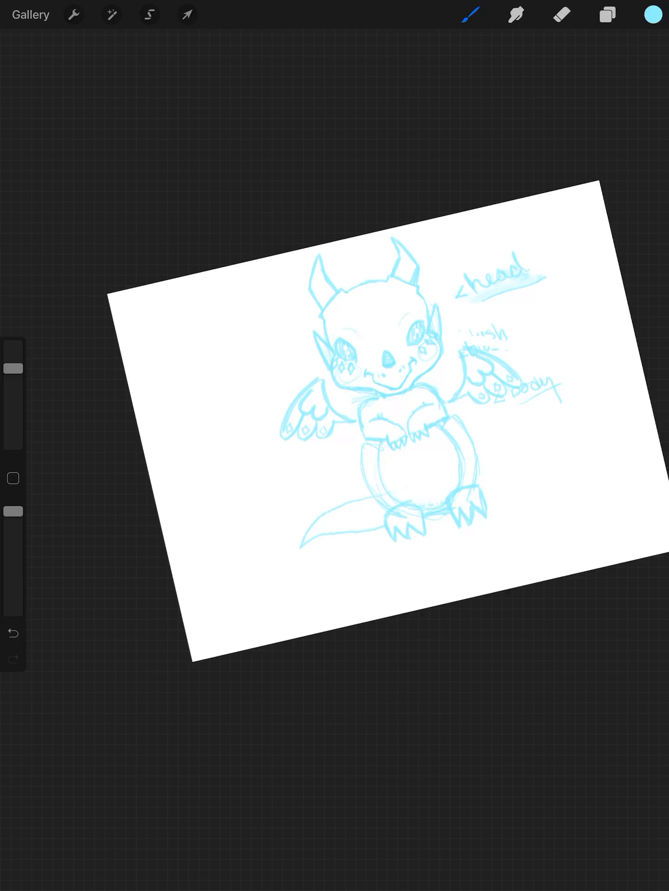
pyautogui.click(606, 14)
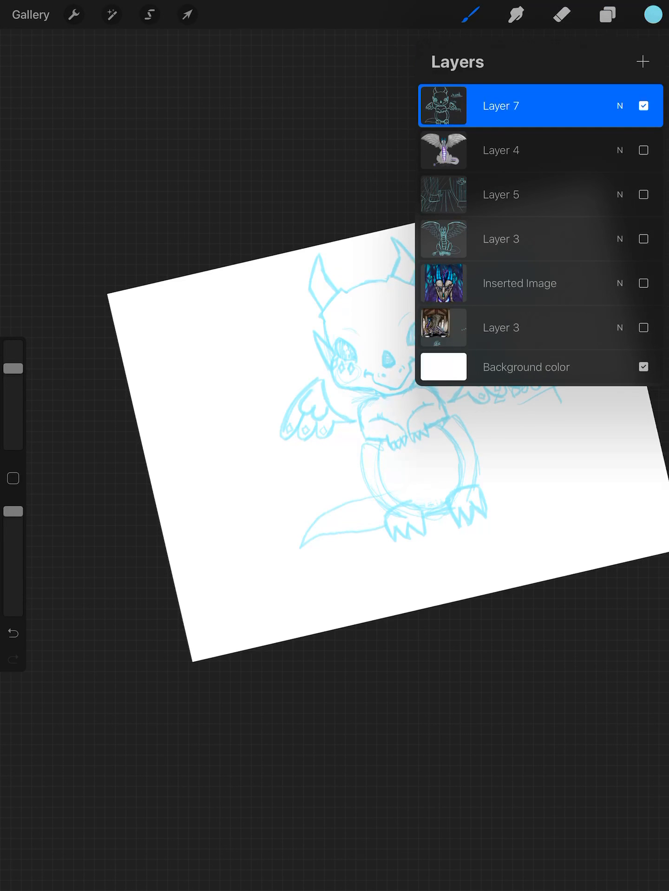
pyautogui.click(643, 284)
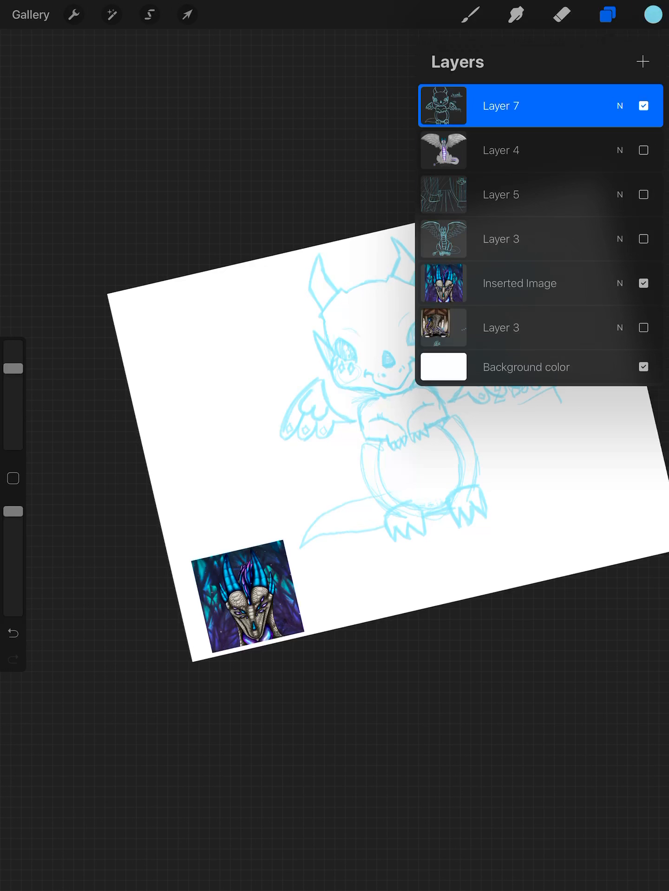
pyautogui.click(643, 284)
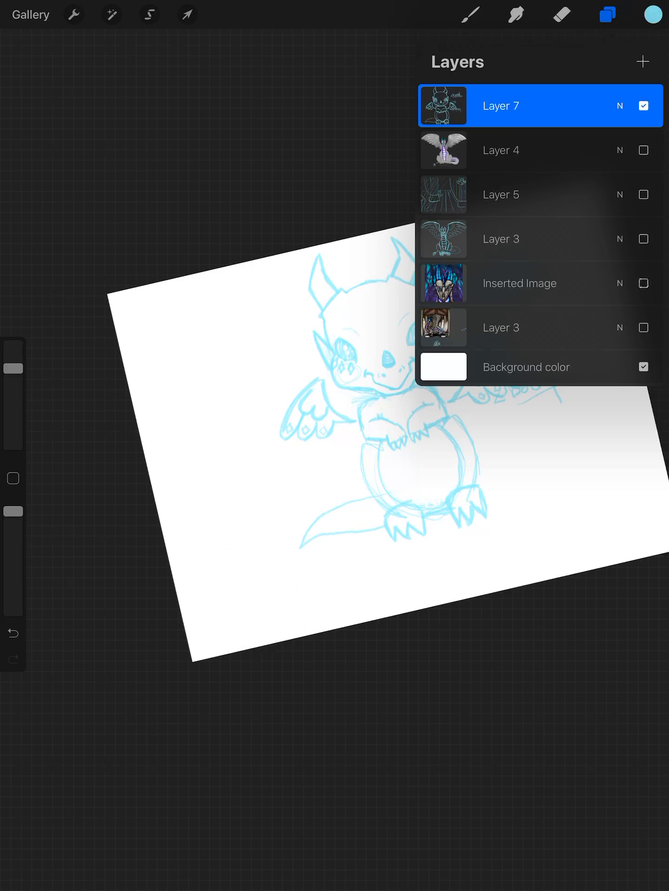
# - Sketch a spiky leaf-shaped crest between the horns, tidying it with the eraser
pyautogui.click(606, 14)
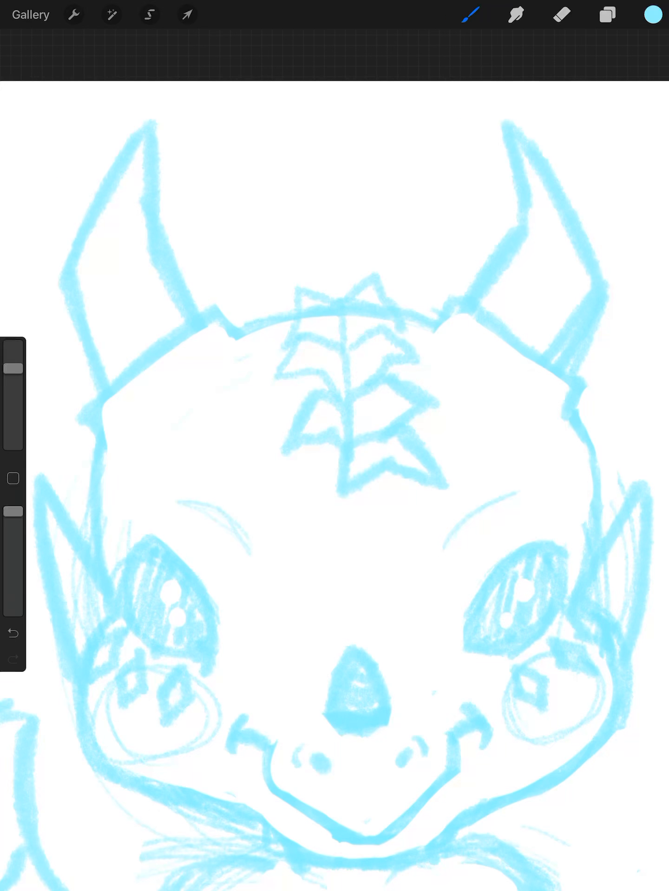
pyautogui.click(560, 15)
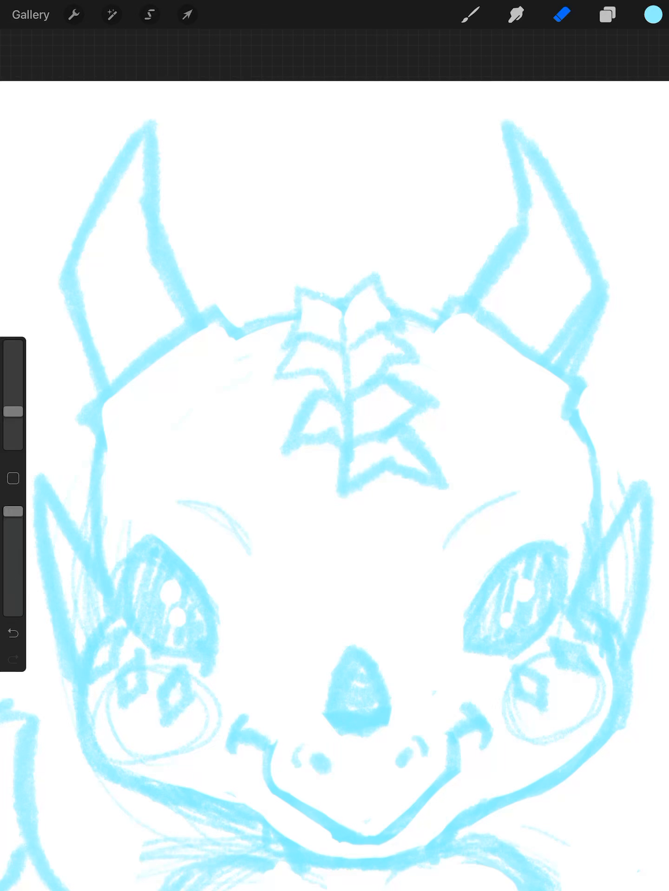
pyautogui.click(469, 15)
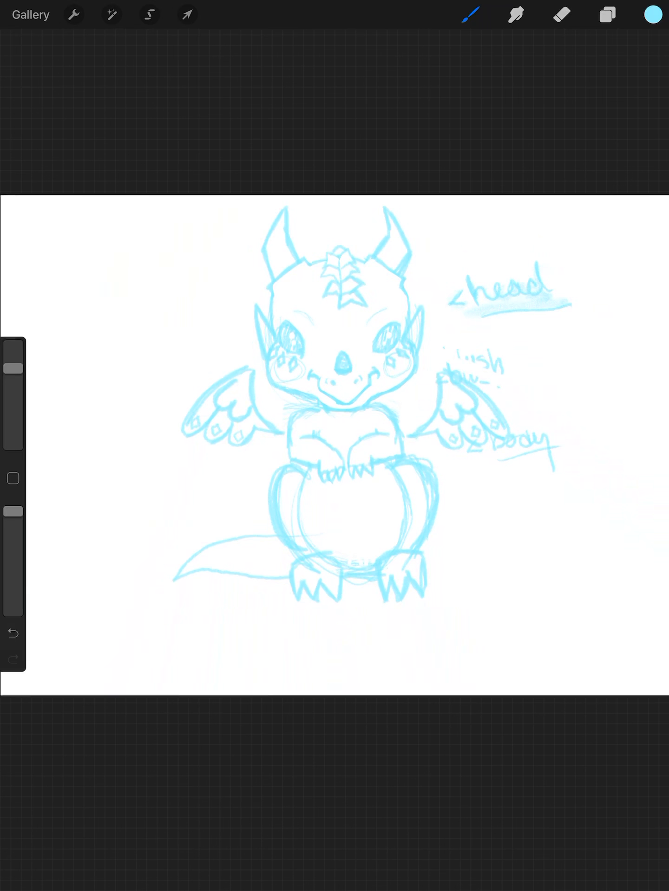
# - Turn on Layer 3's castle dragon painting for comparison, then turn it off
pyautogui.click(606, 15)
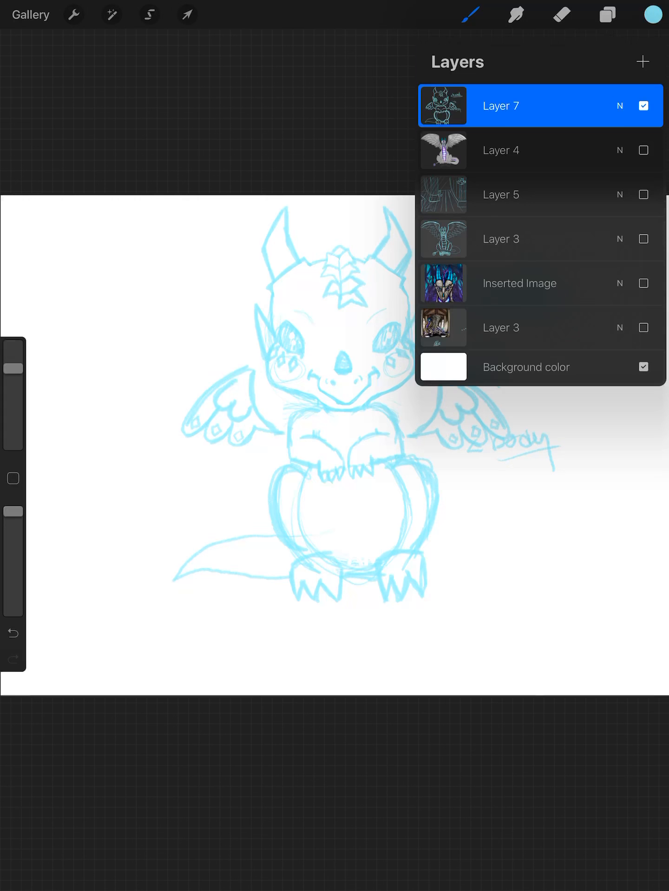
pyautogui.click(643, 326)
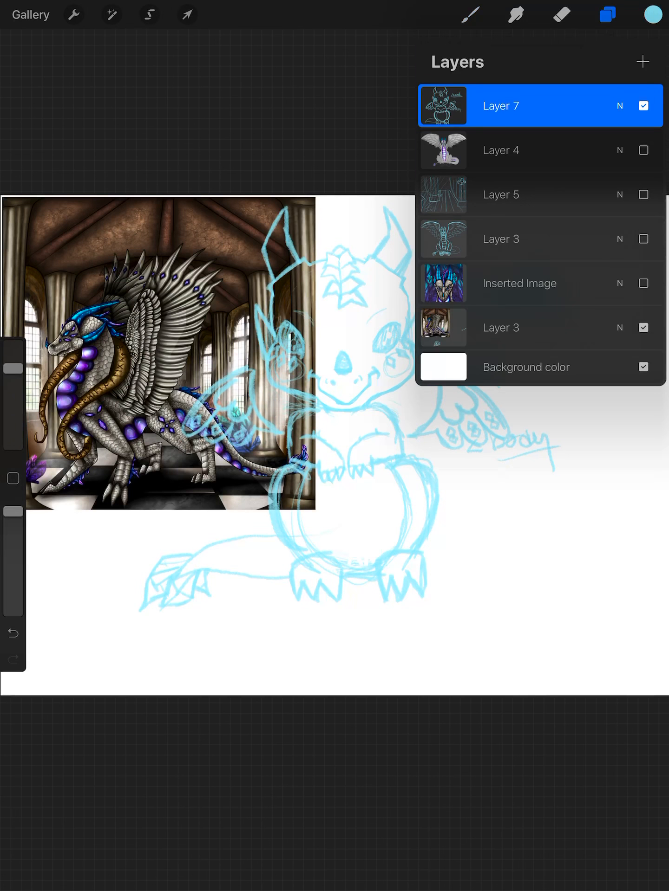
pyautogui.click(643, 327)
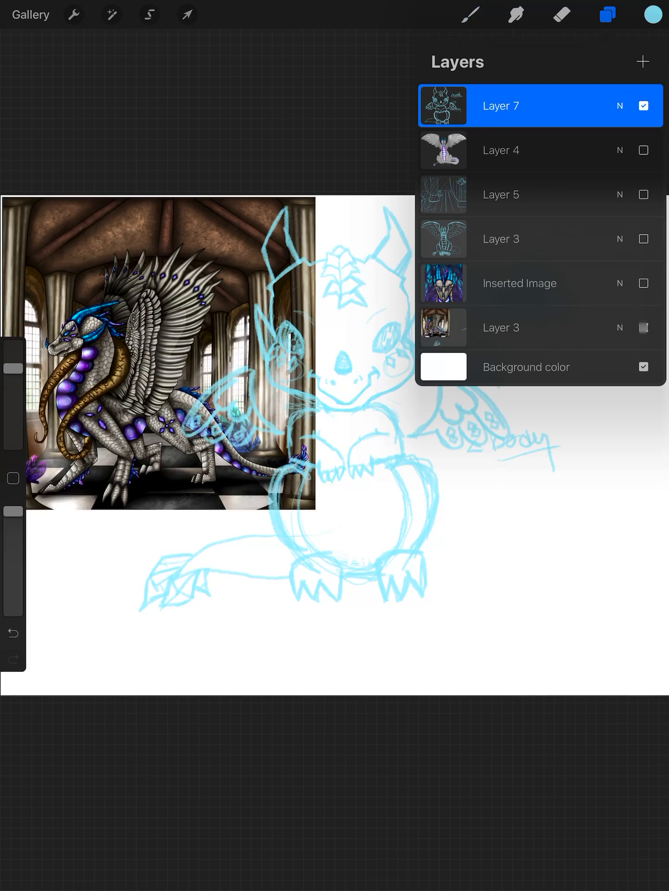